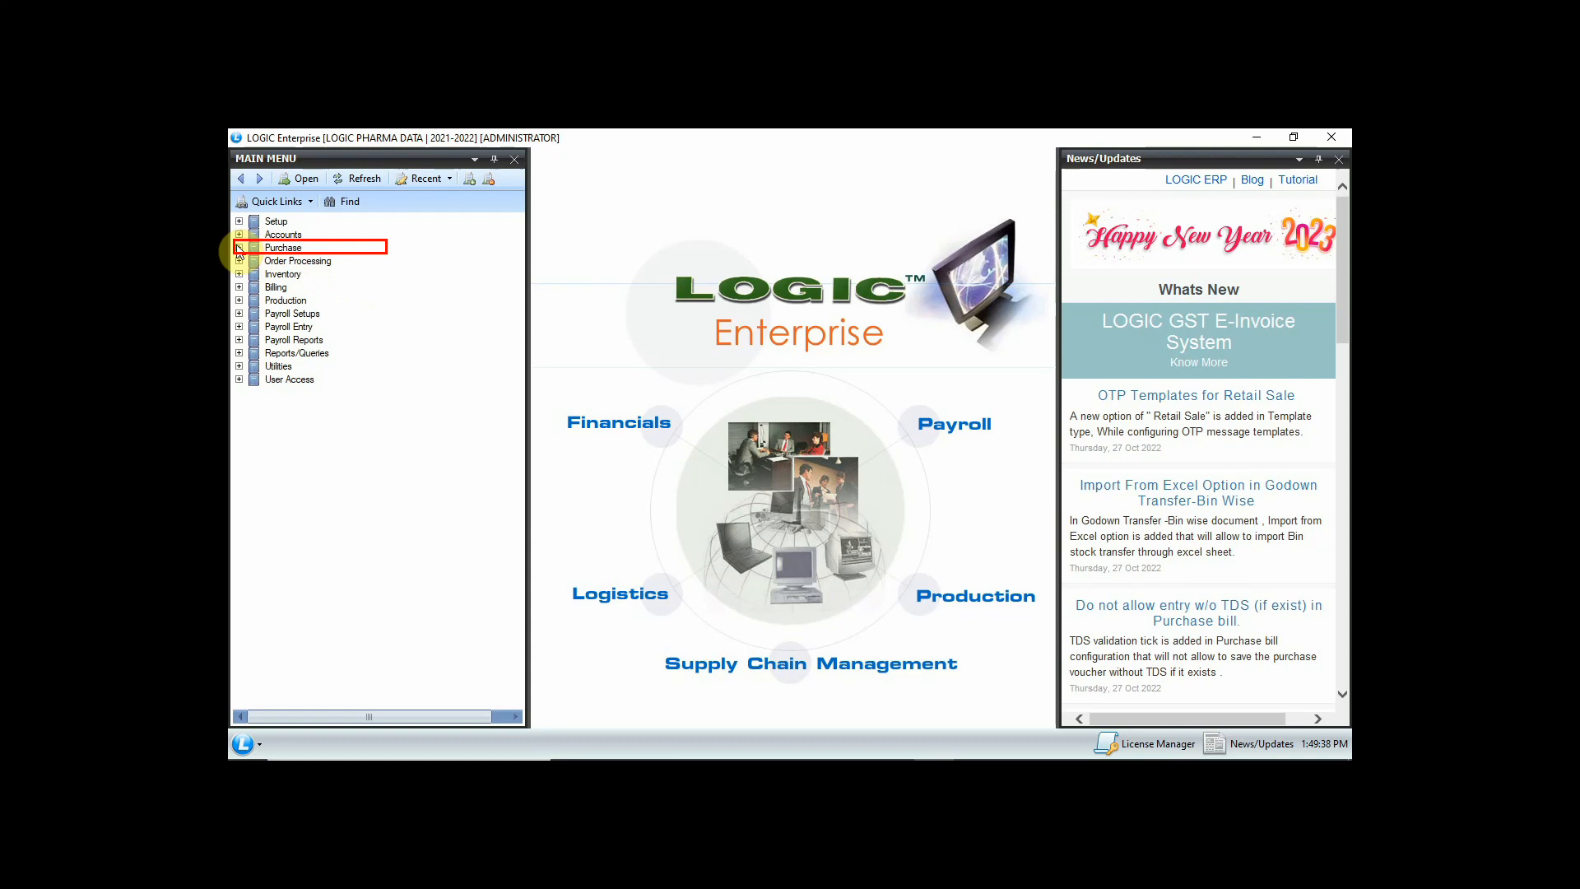
Start a Purchase Return voucher and choose KALRA MEDICAL STORE, Ludhiana as the party.
{"action": "left_click", "coordinate": [238, 247]}
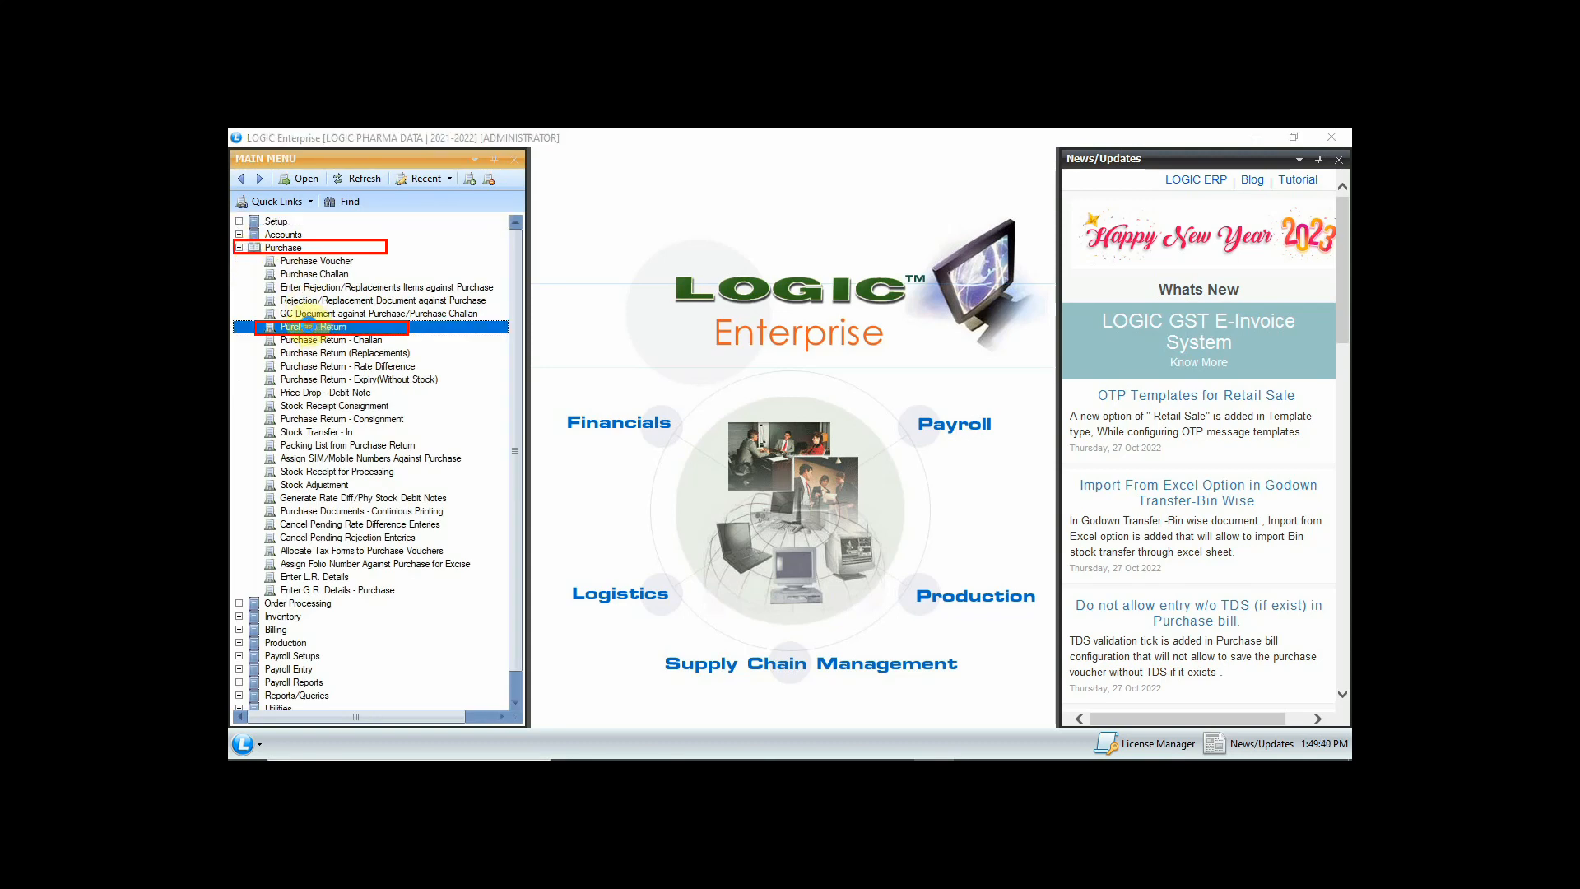
{"action": "double_click", "coordinate": [318, 326]}
{"action": "type", "text": "KAL"}
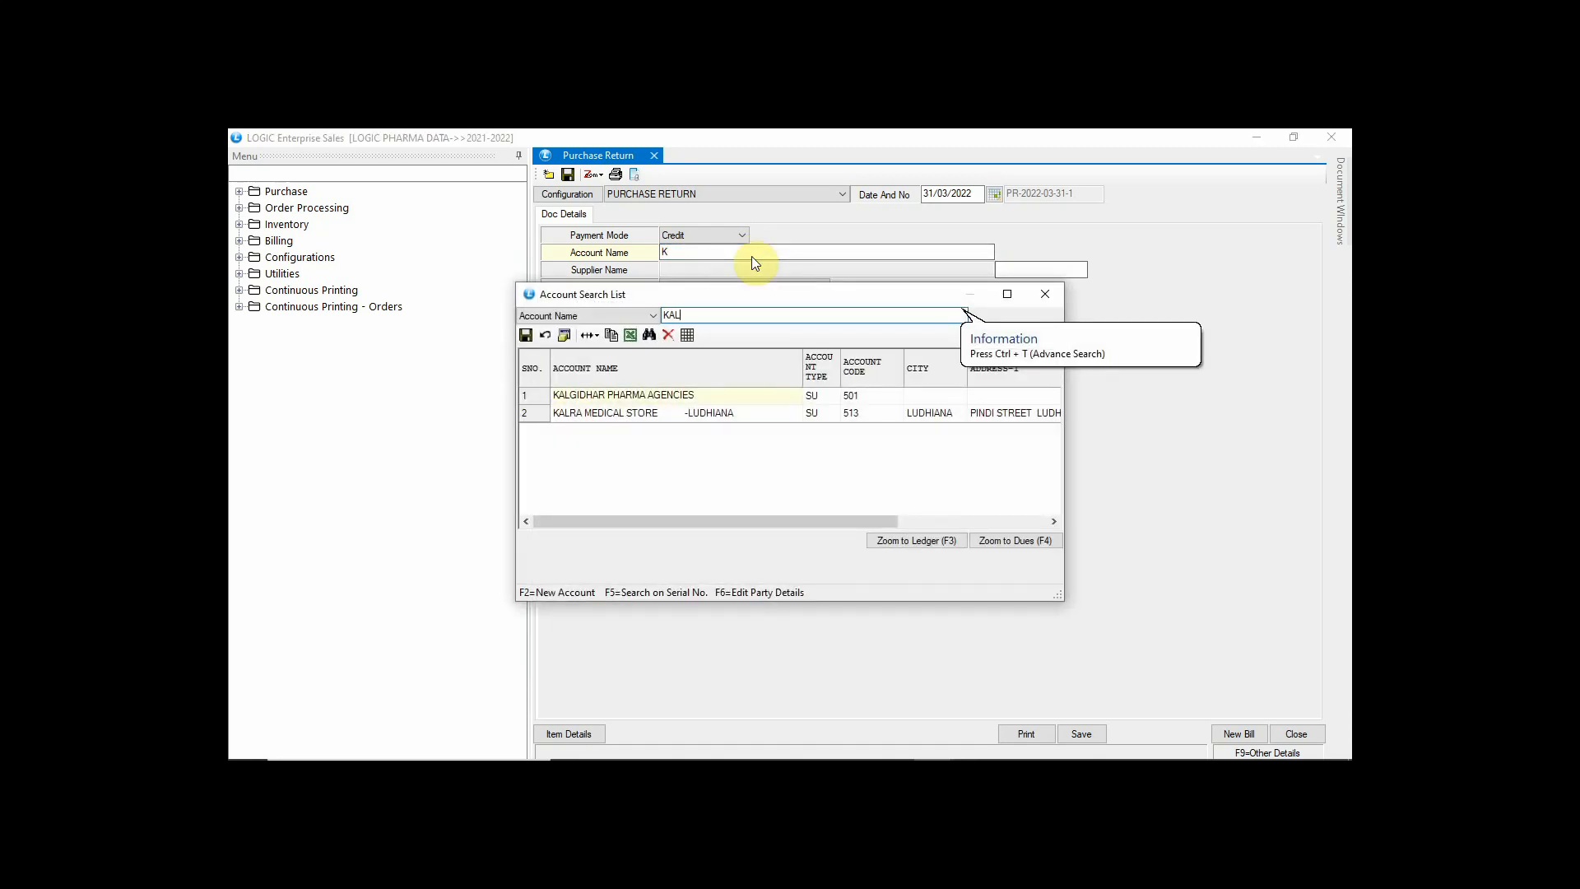
{"action": "double_click", "coordinate": [604, 411]}
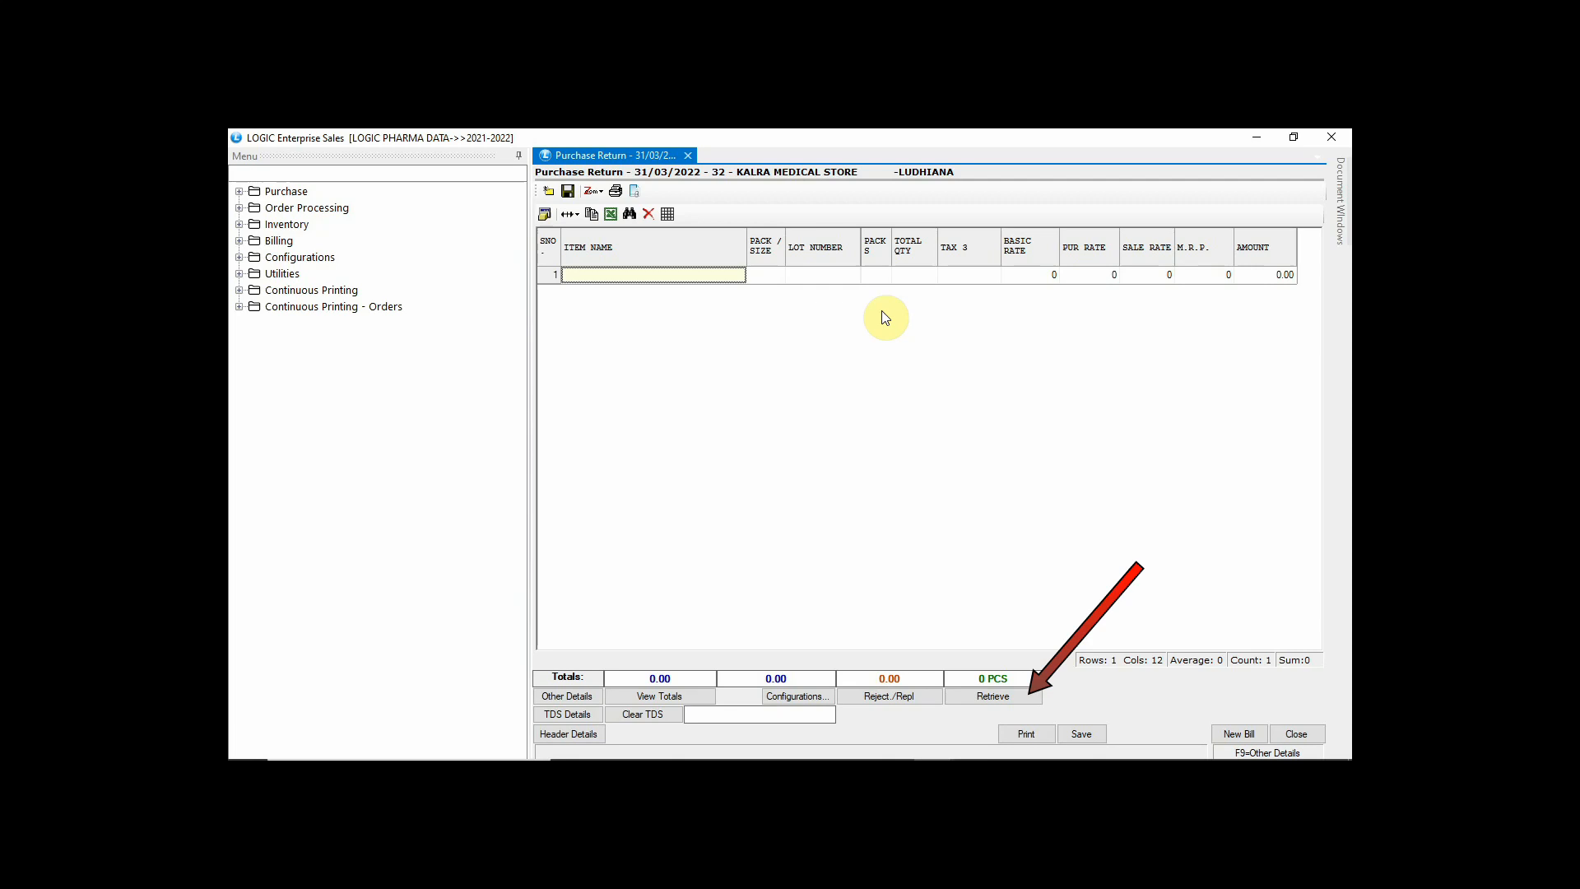
{"action": "mouse_move", "coordinate": [945, 443]}
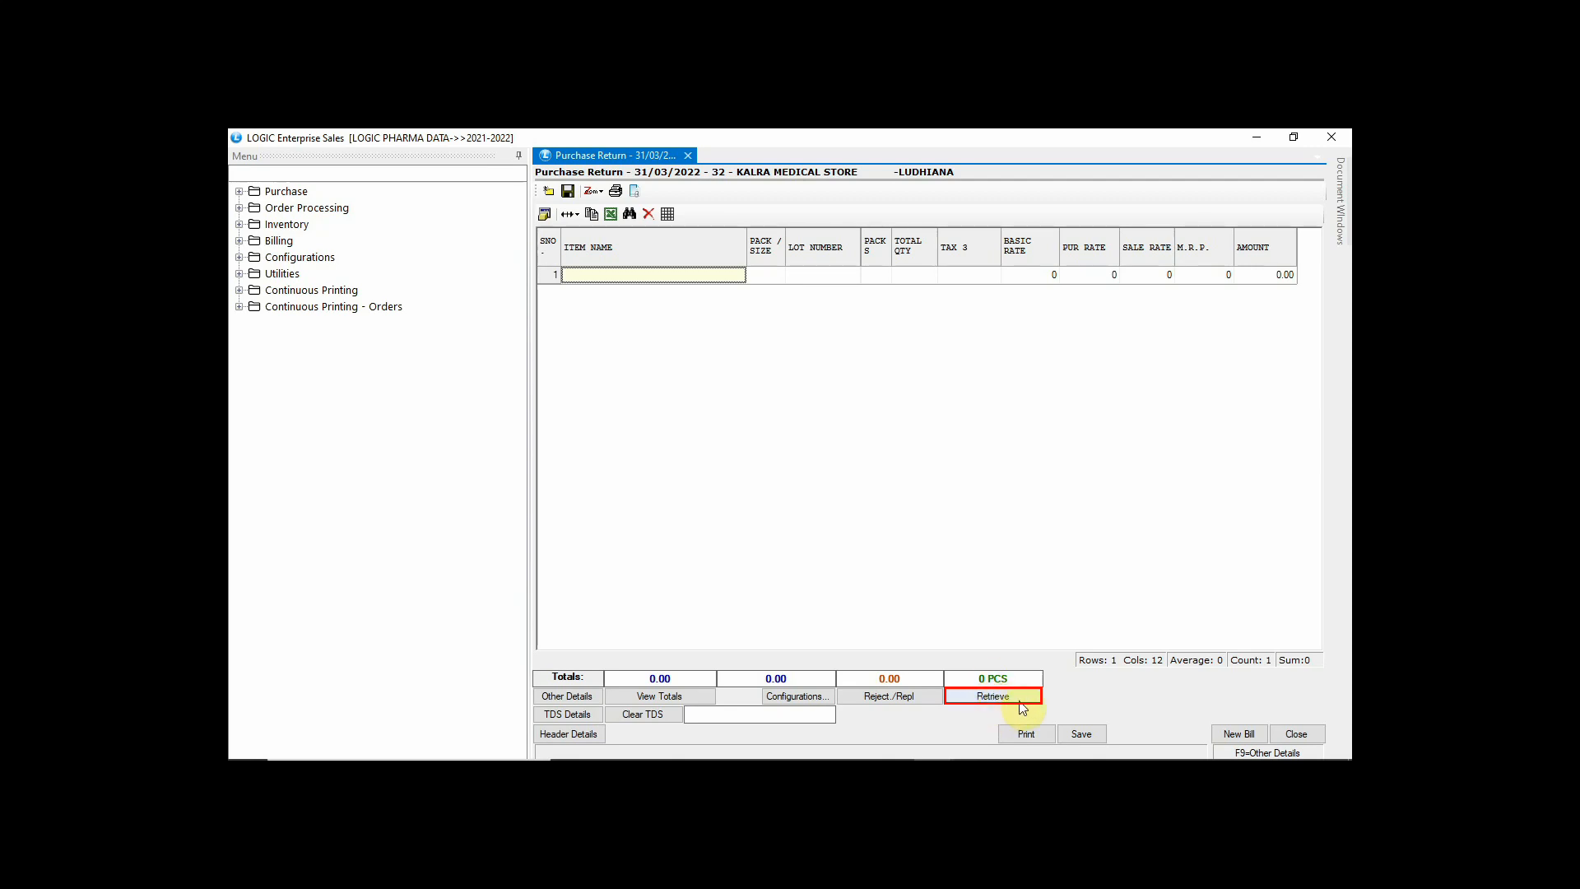
Choose Expiry as the retrieval source to bring up the Retrieve Expiry options.
{"action": "left_click", "coordinate": [993, 696]}
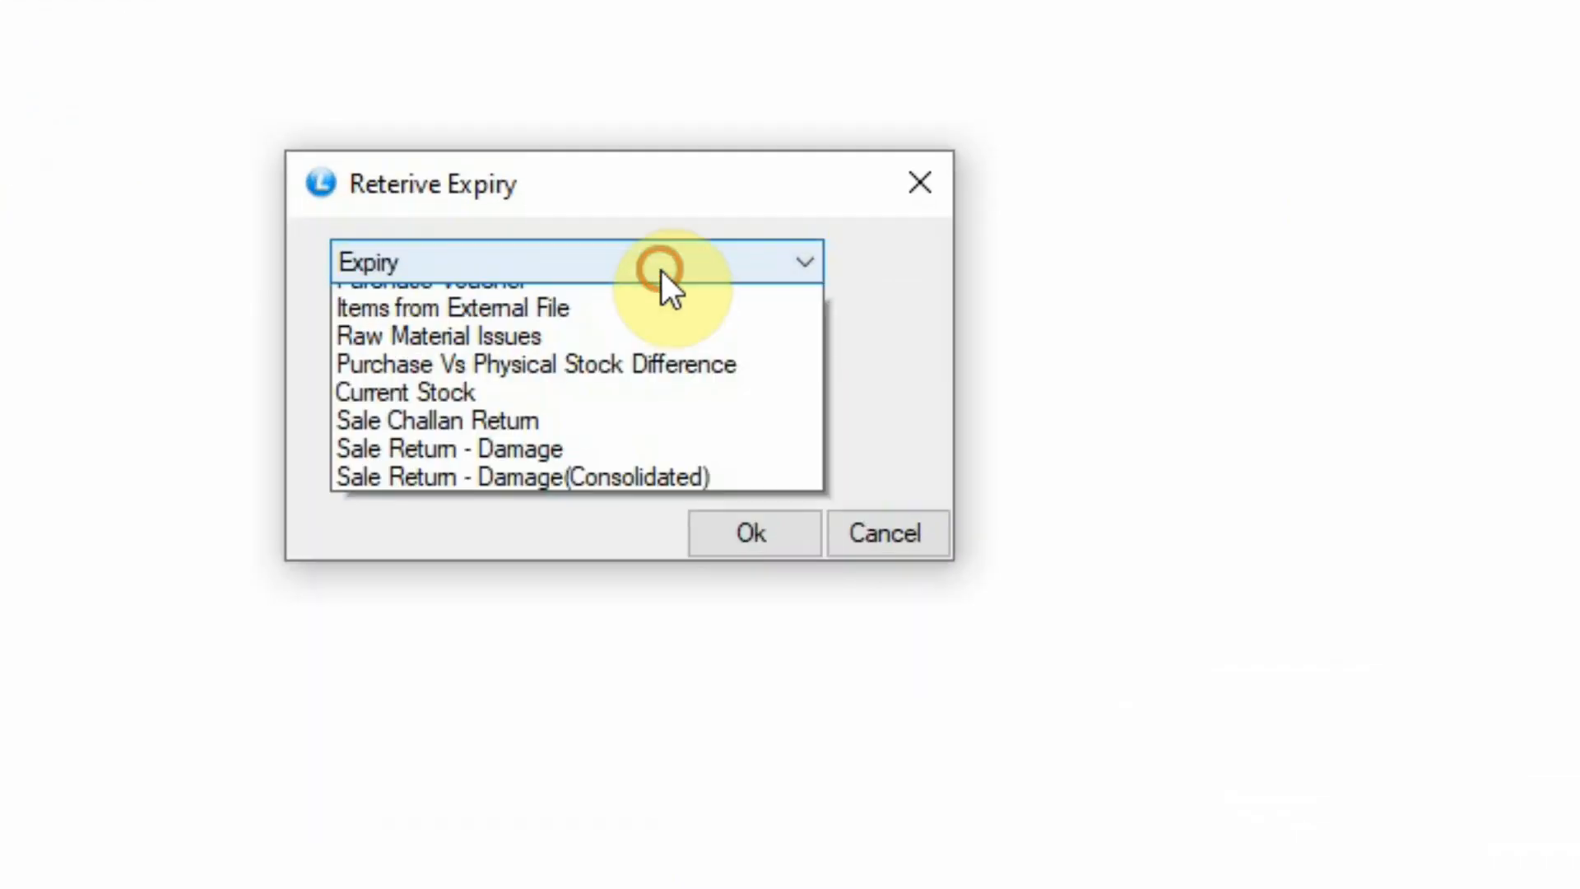
{"action": "scroll", "scroll_direction": "up", "scroll_amount": 3}
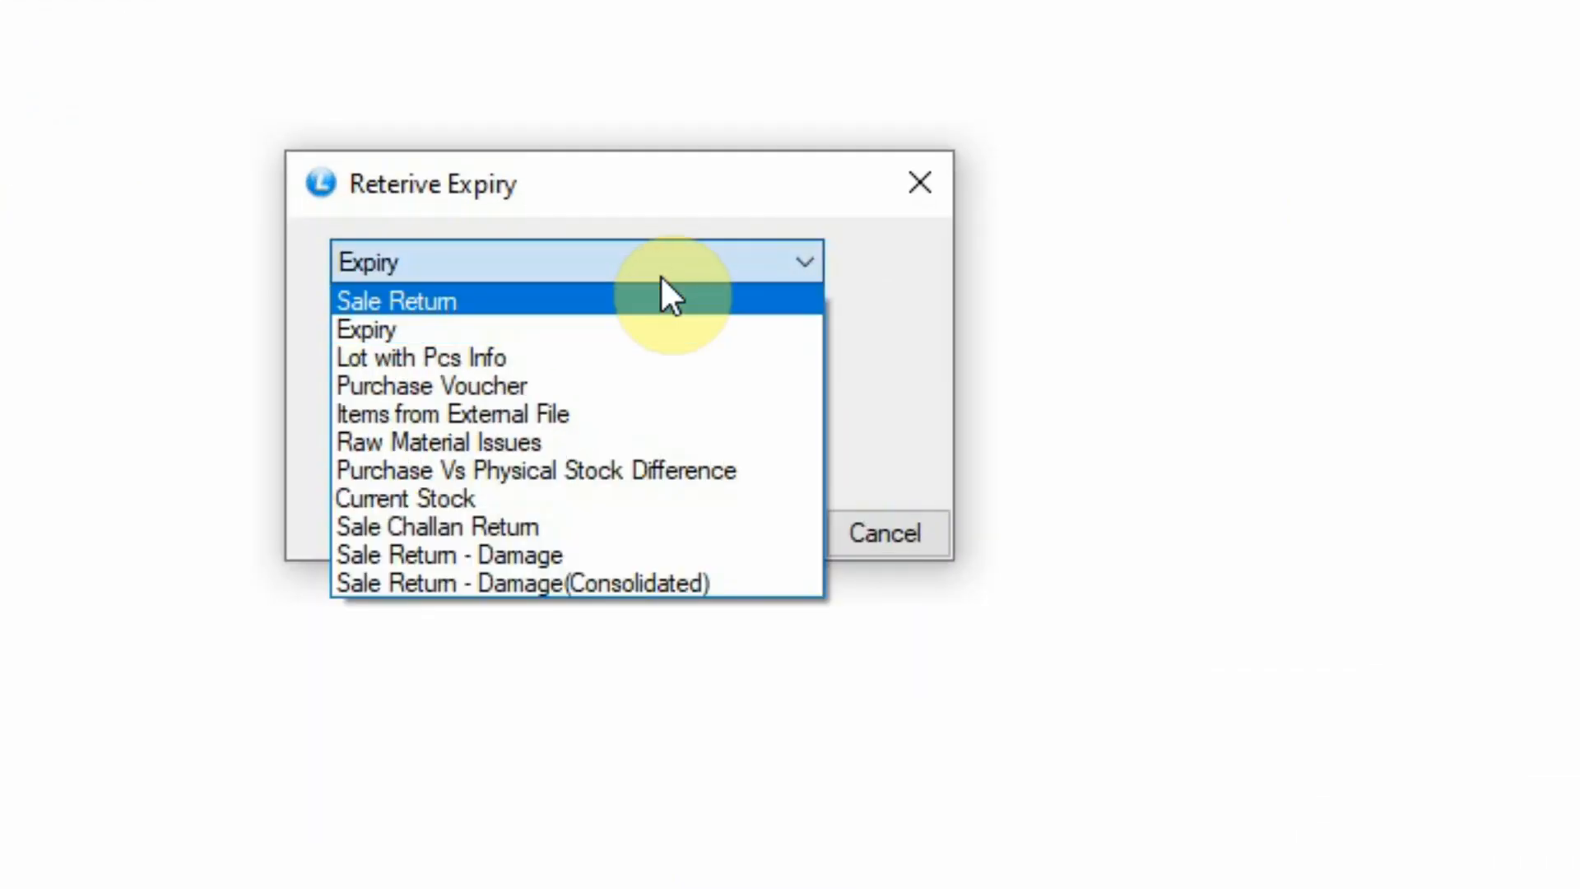
{"action": "left_click", "coordinate": [365, 328]}
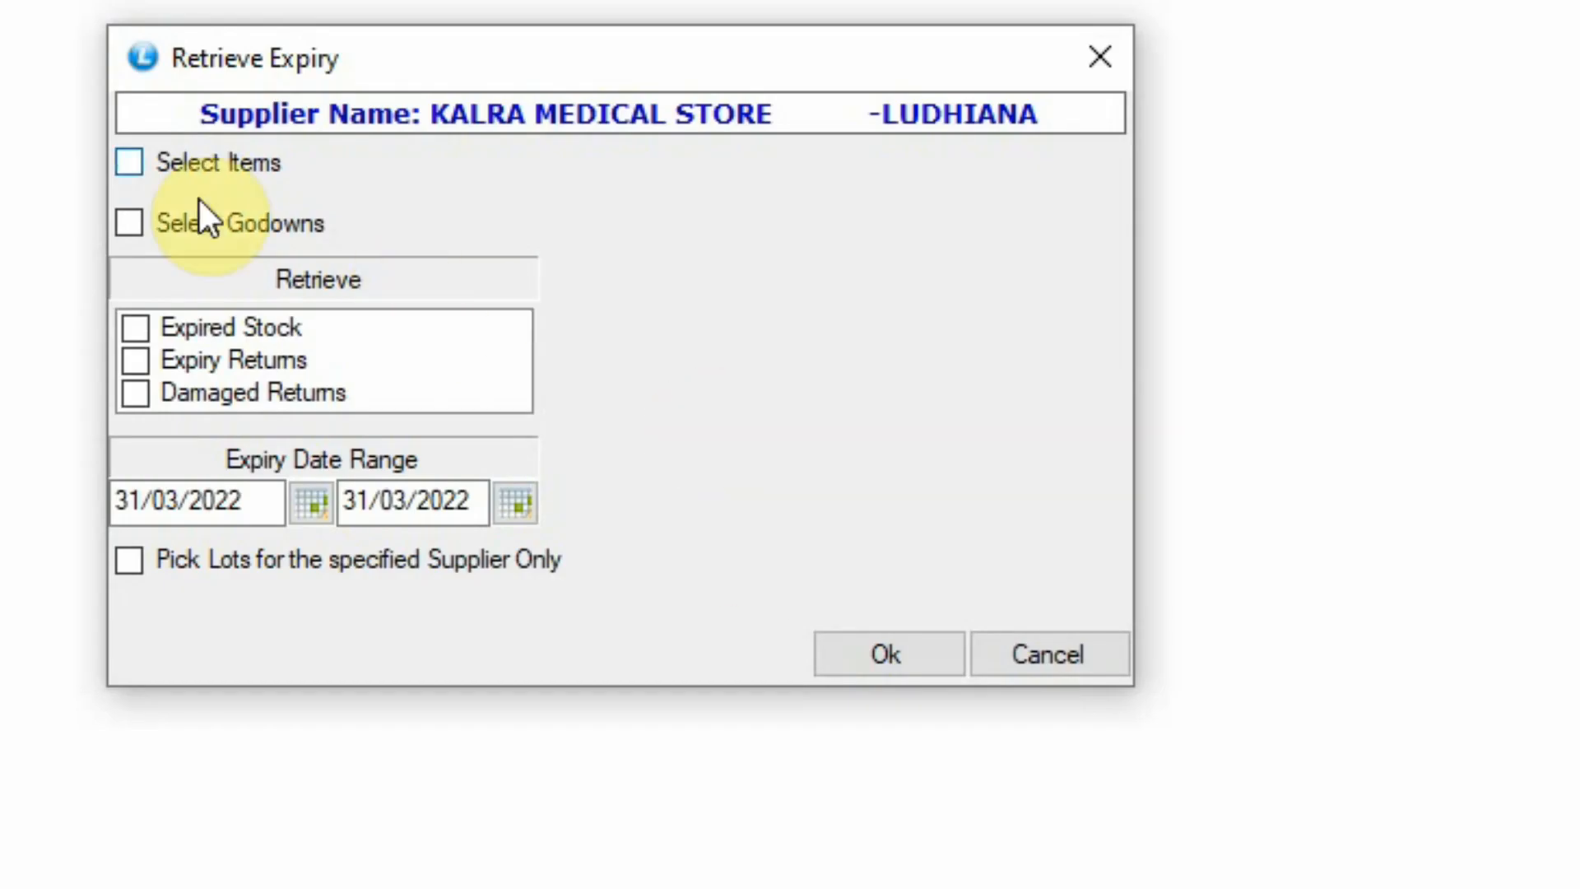
Enable Select Items and Select Godowns, confirming chosen items and both NIL and MAIN godowns.
{"action": "left_click", "coordinate": [129, 163]}
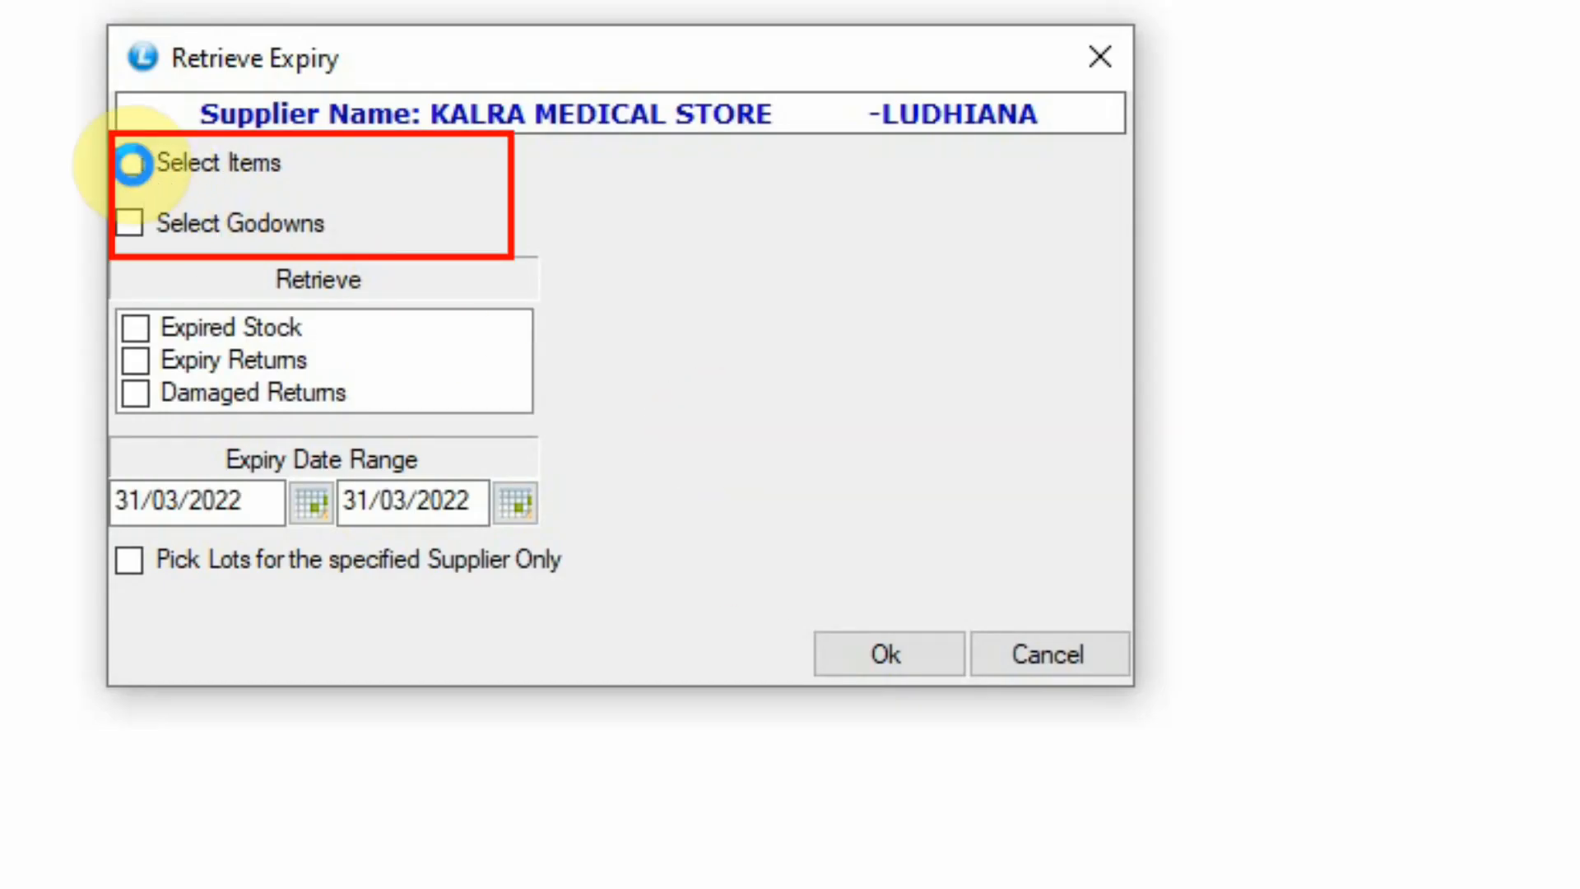
{"action": "left_click", "coordinate": [885, 654]}
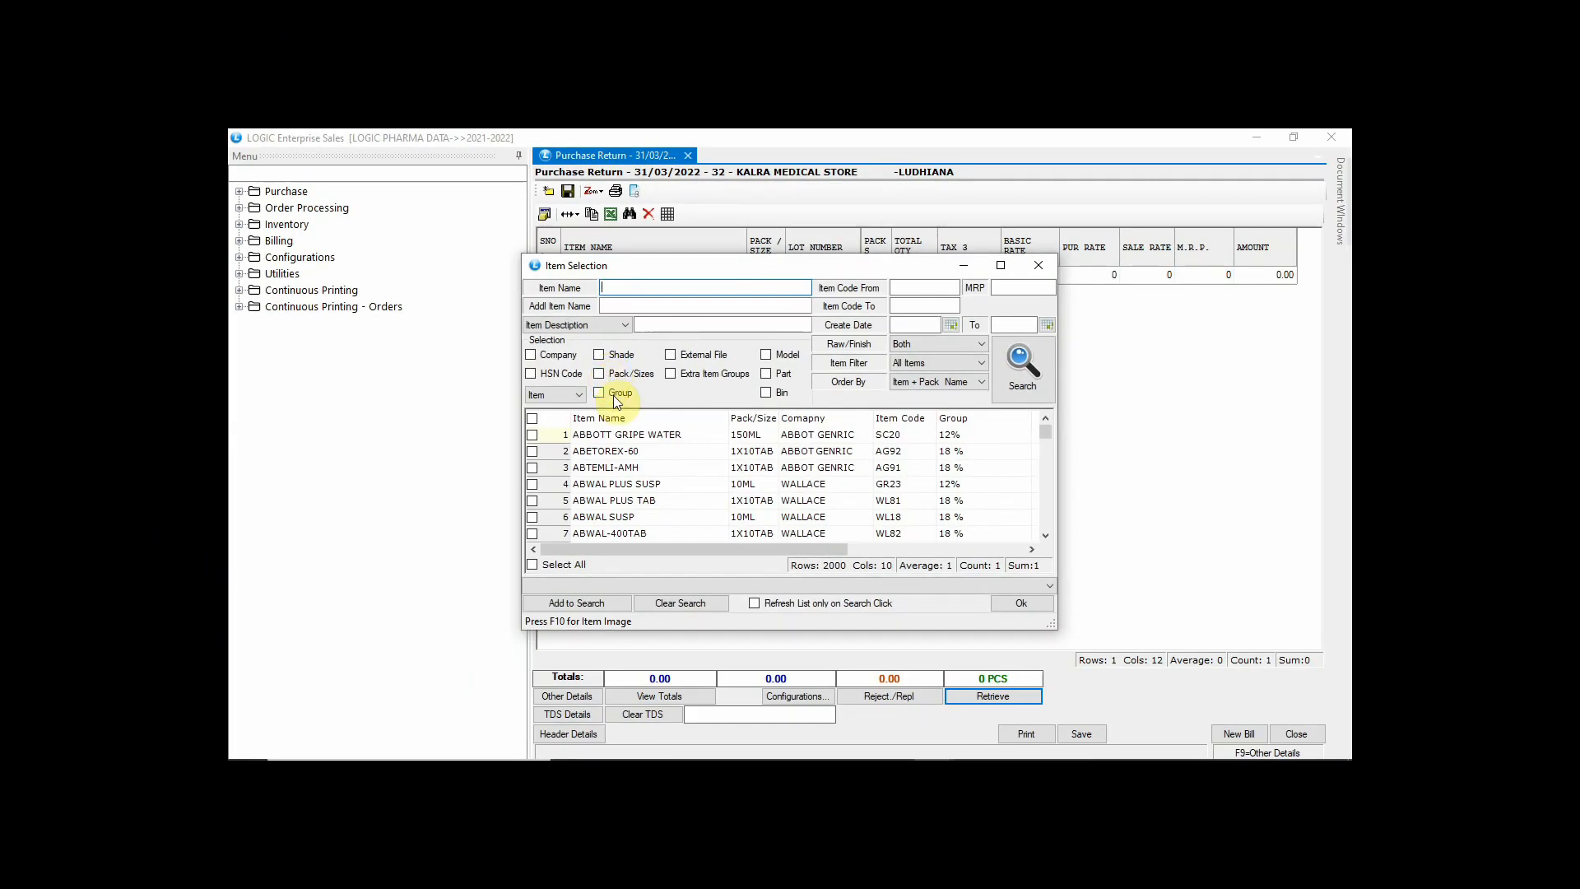
{"action": "left_click", "coordinate": [532, 564]}
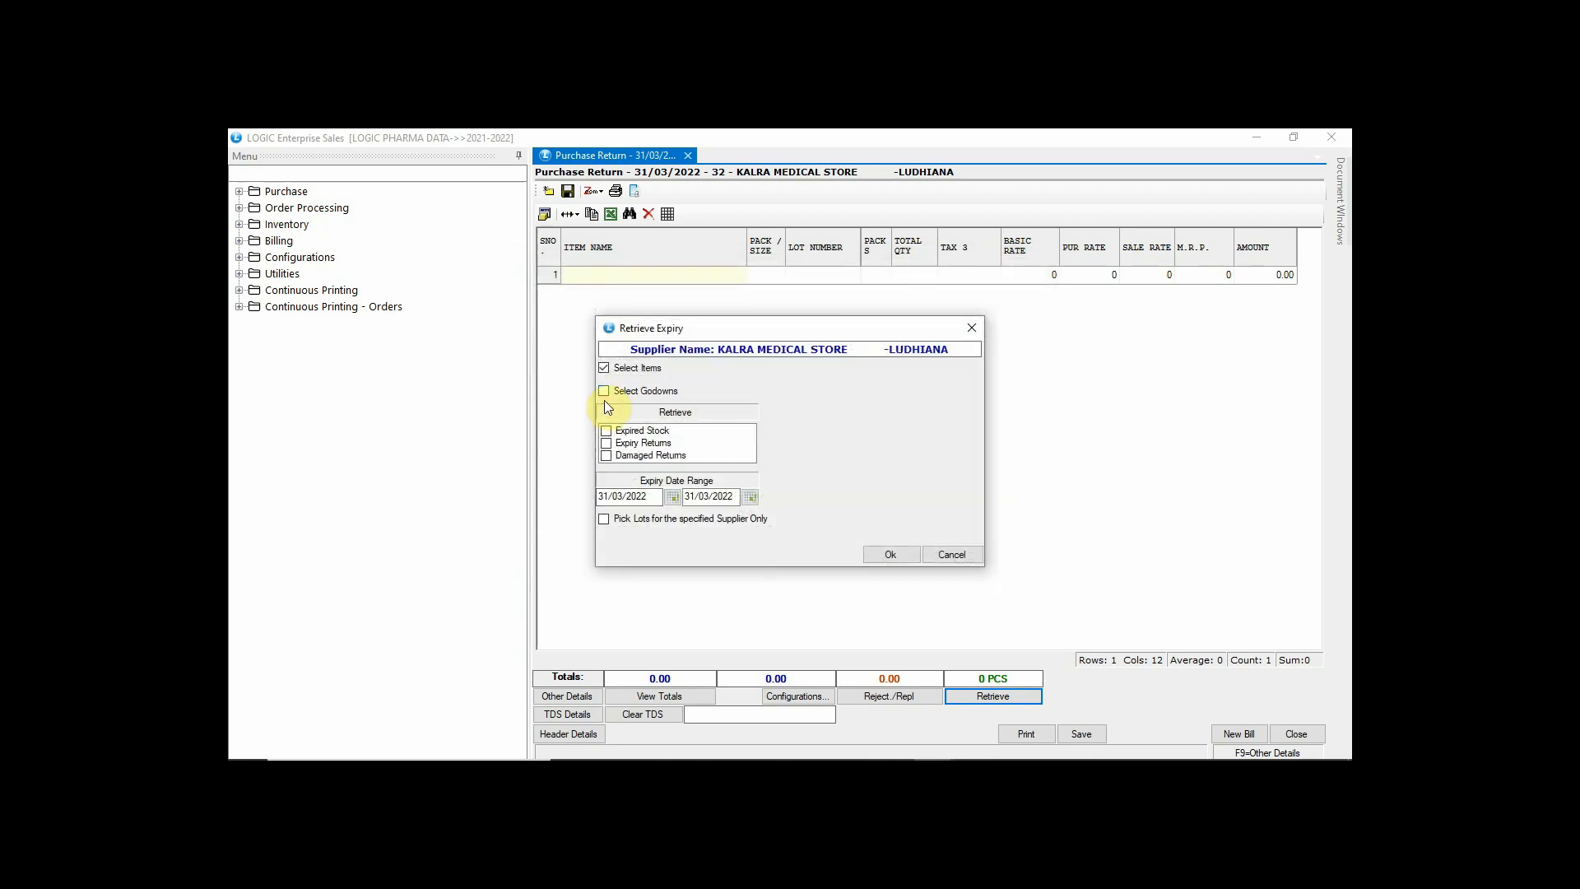
{"action": "left_click", "coordinate": [604, 391]}
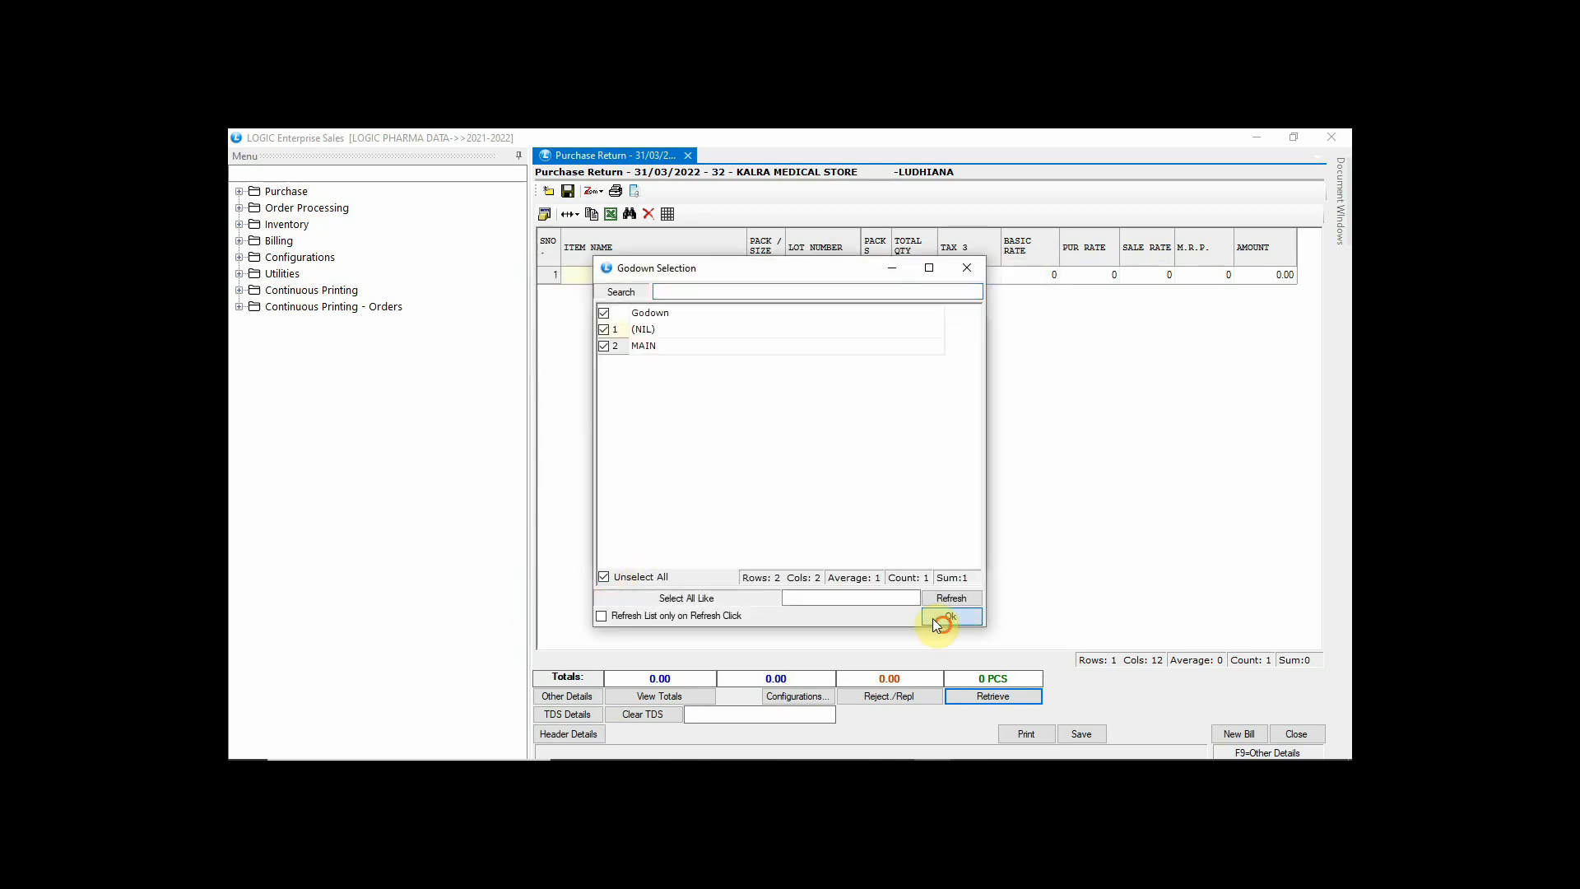
{"action": "left_click", "coordinate": [944, 618]}
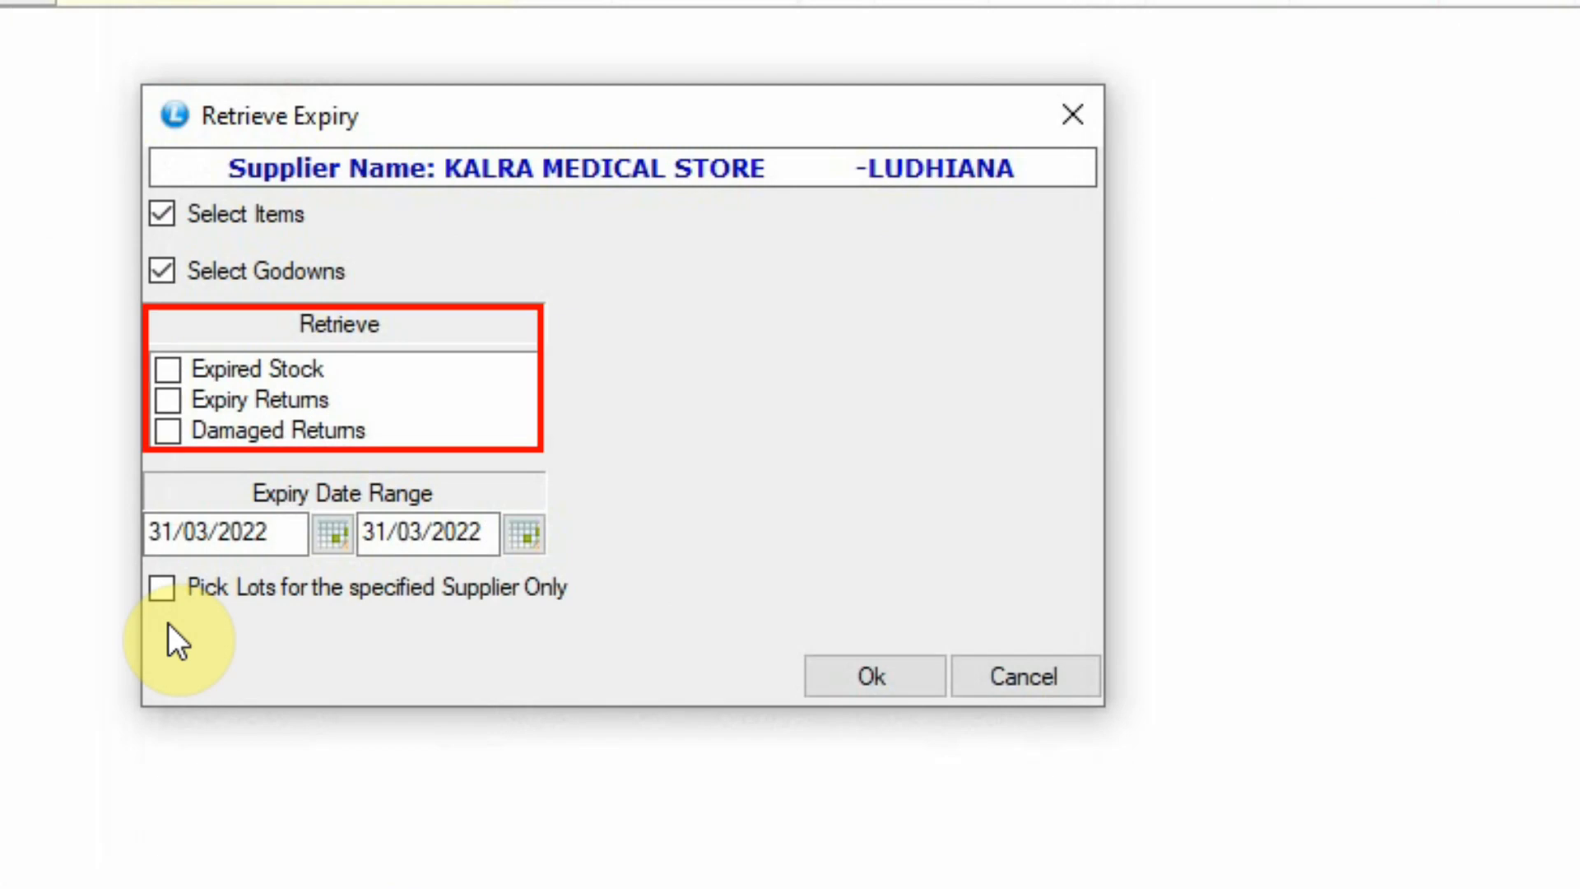
Retrieve Expired Stock with expiry dates from 01/02/2021 to 31/03/2022.
{"action": "left_click", "coordinate": [257, 368]}
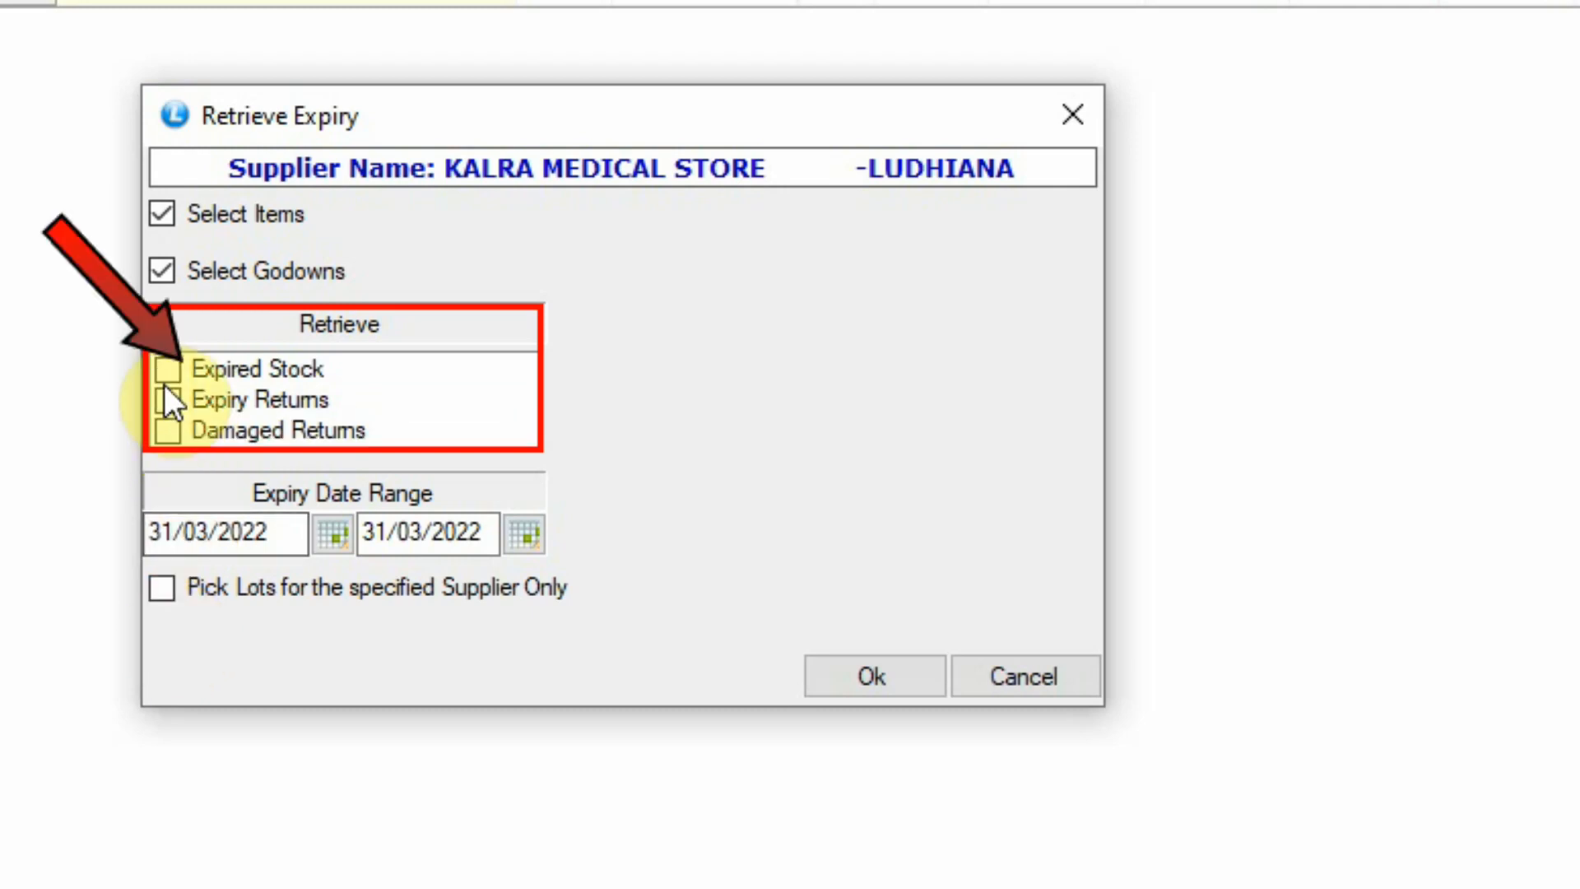
{"action": "left_click", "coordinate": [168, 368]}
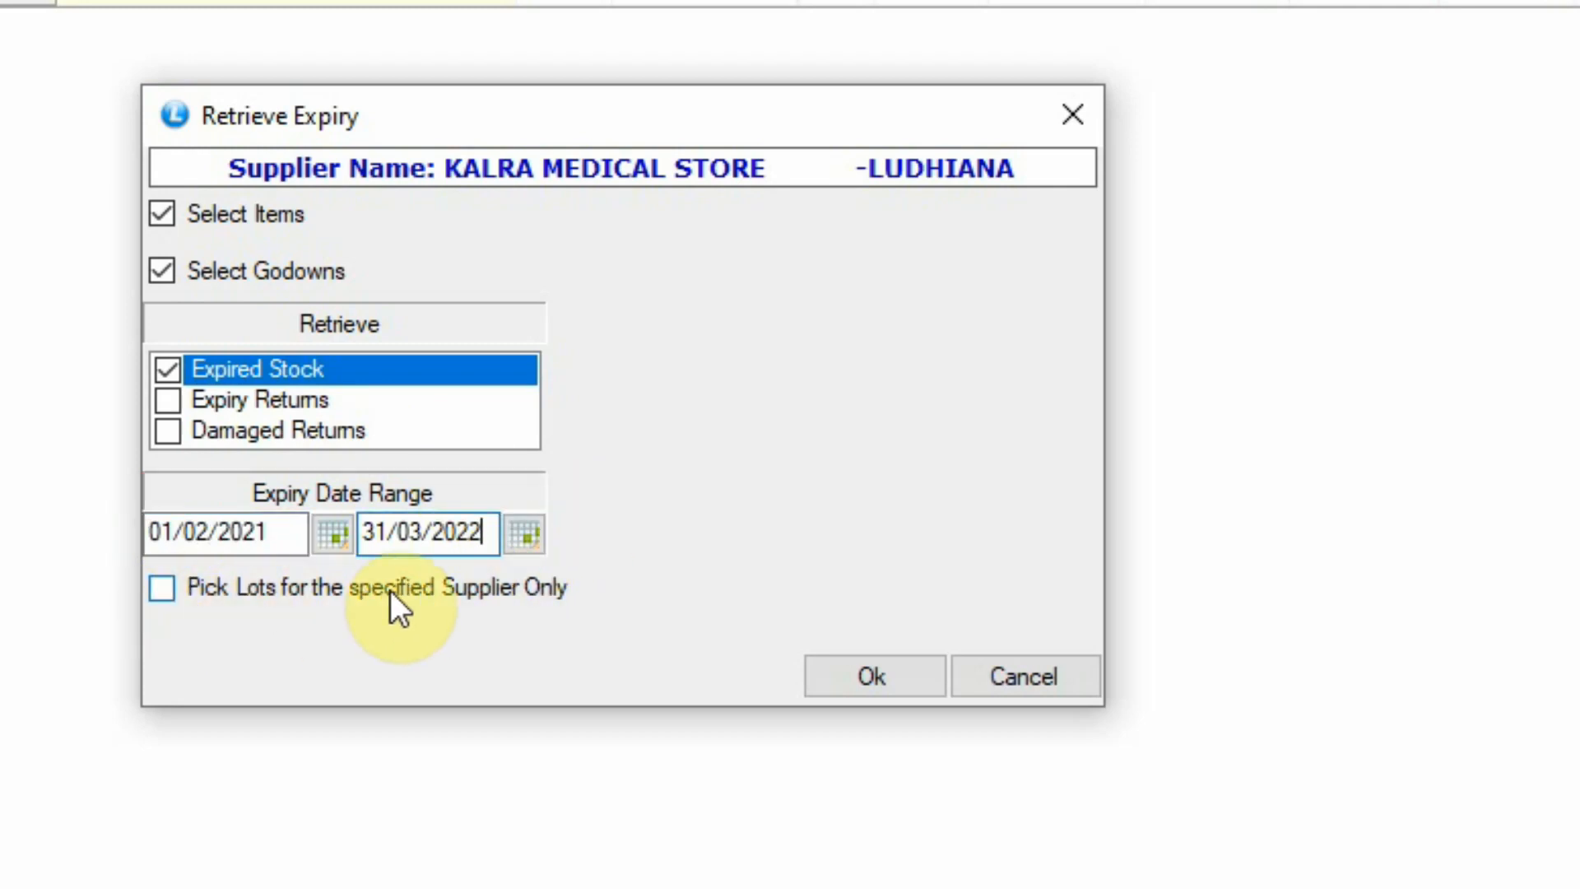
{"action": "mouse_move", "coordinate": [438, 620]}
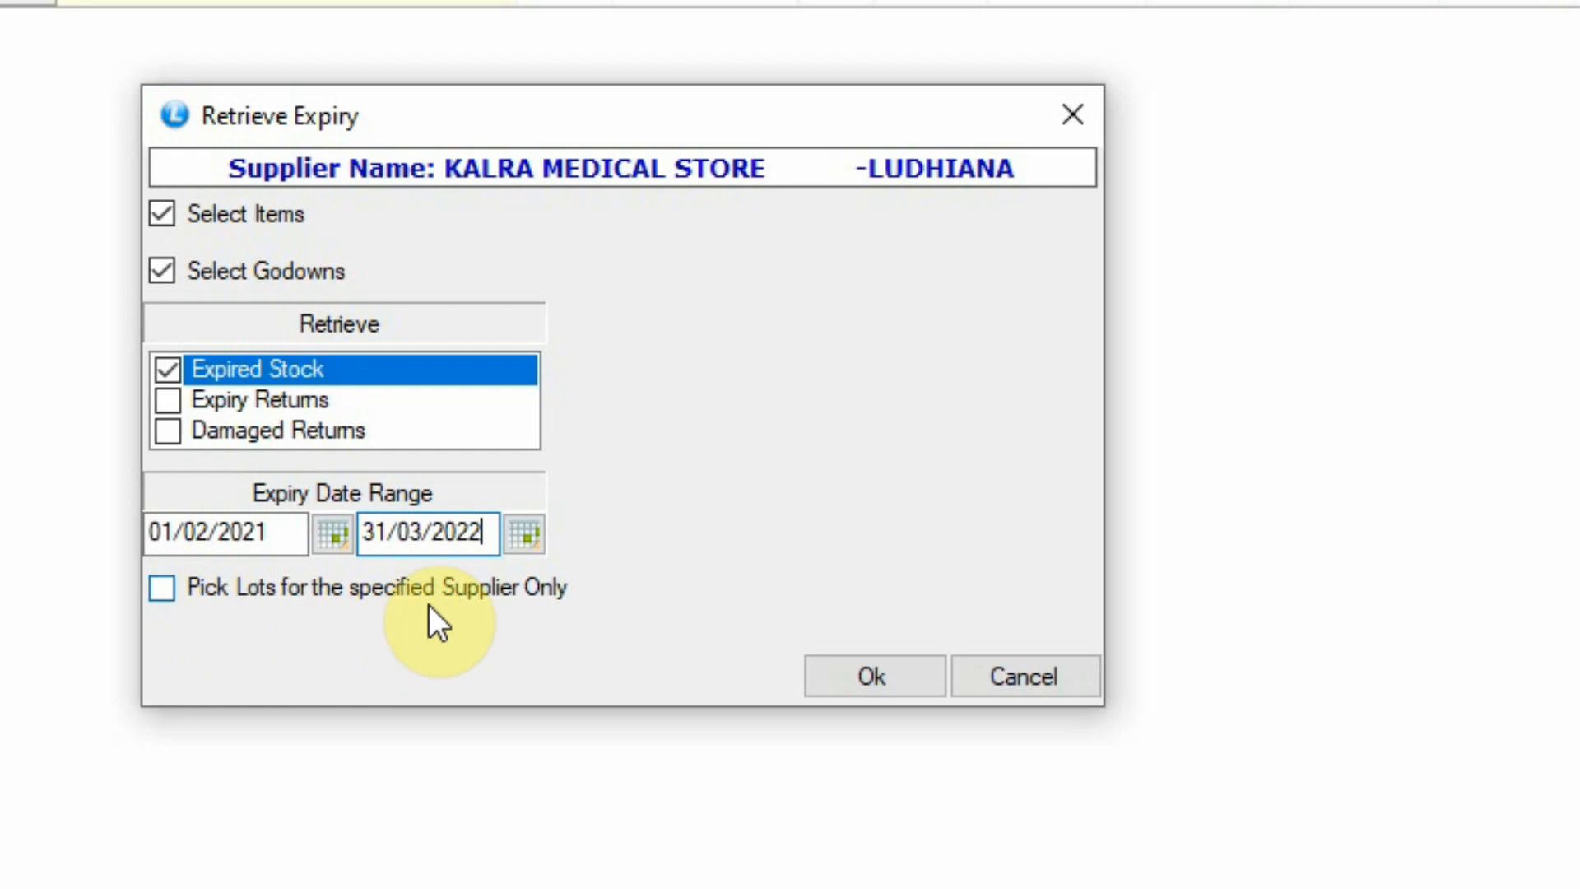
{"action": "left_click", "coordinate": [871, 677]}
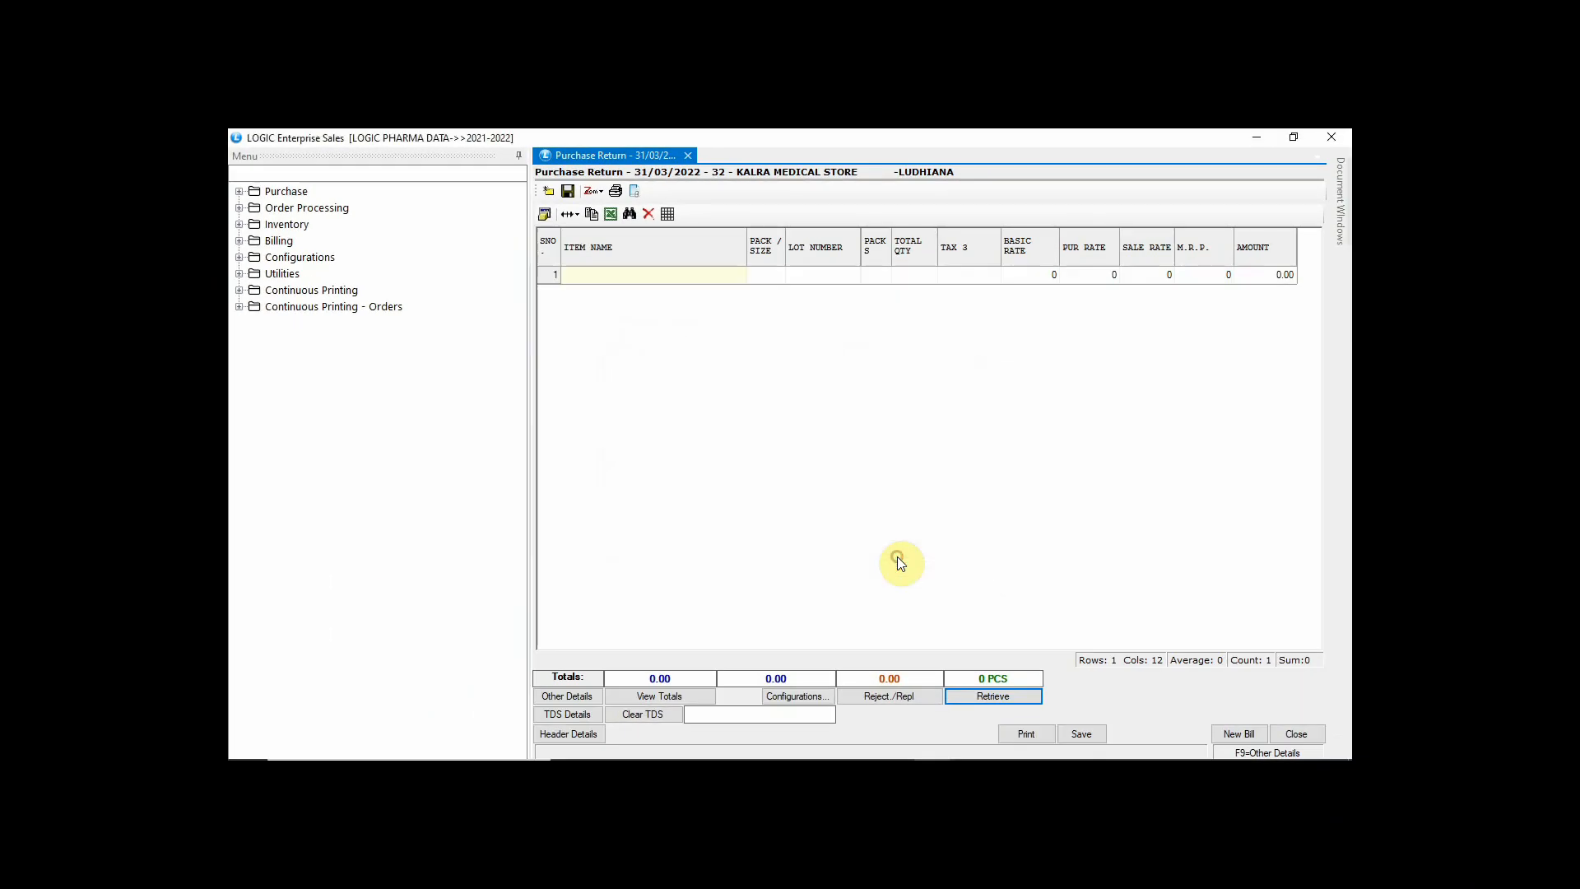
Load the ten expired items (121 pcs, total 3347.00) into the voucher and save it.
{"action": "left_click", "coordinate": [991, 694]}
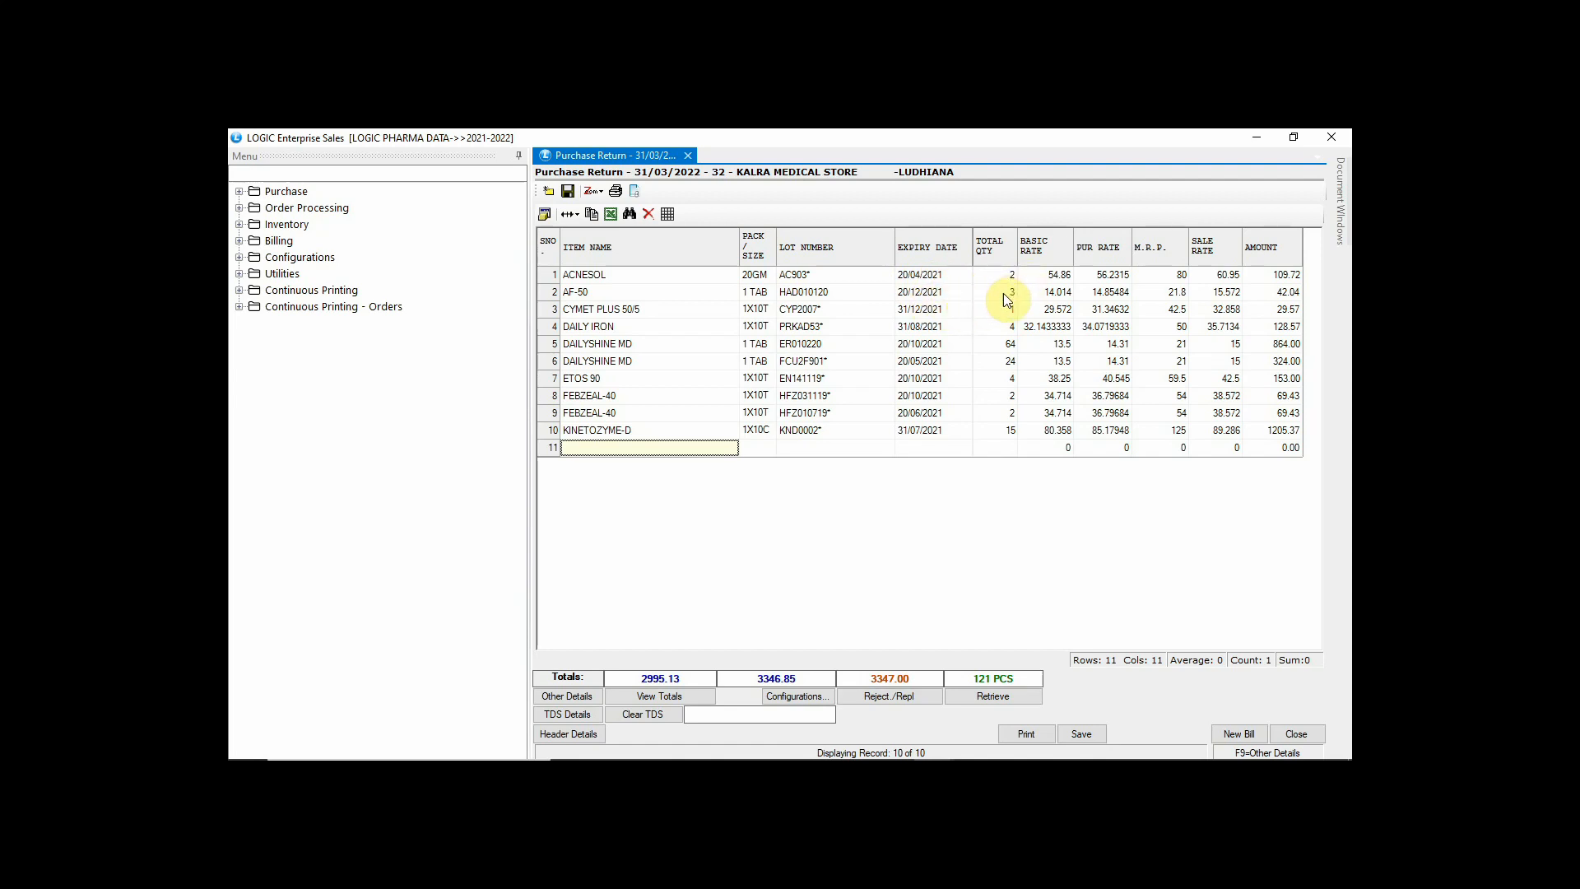
{"action": "mouse_move", "coordinate": [1020, 448]}
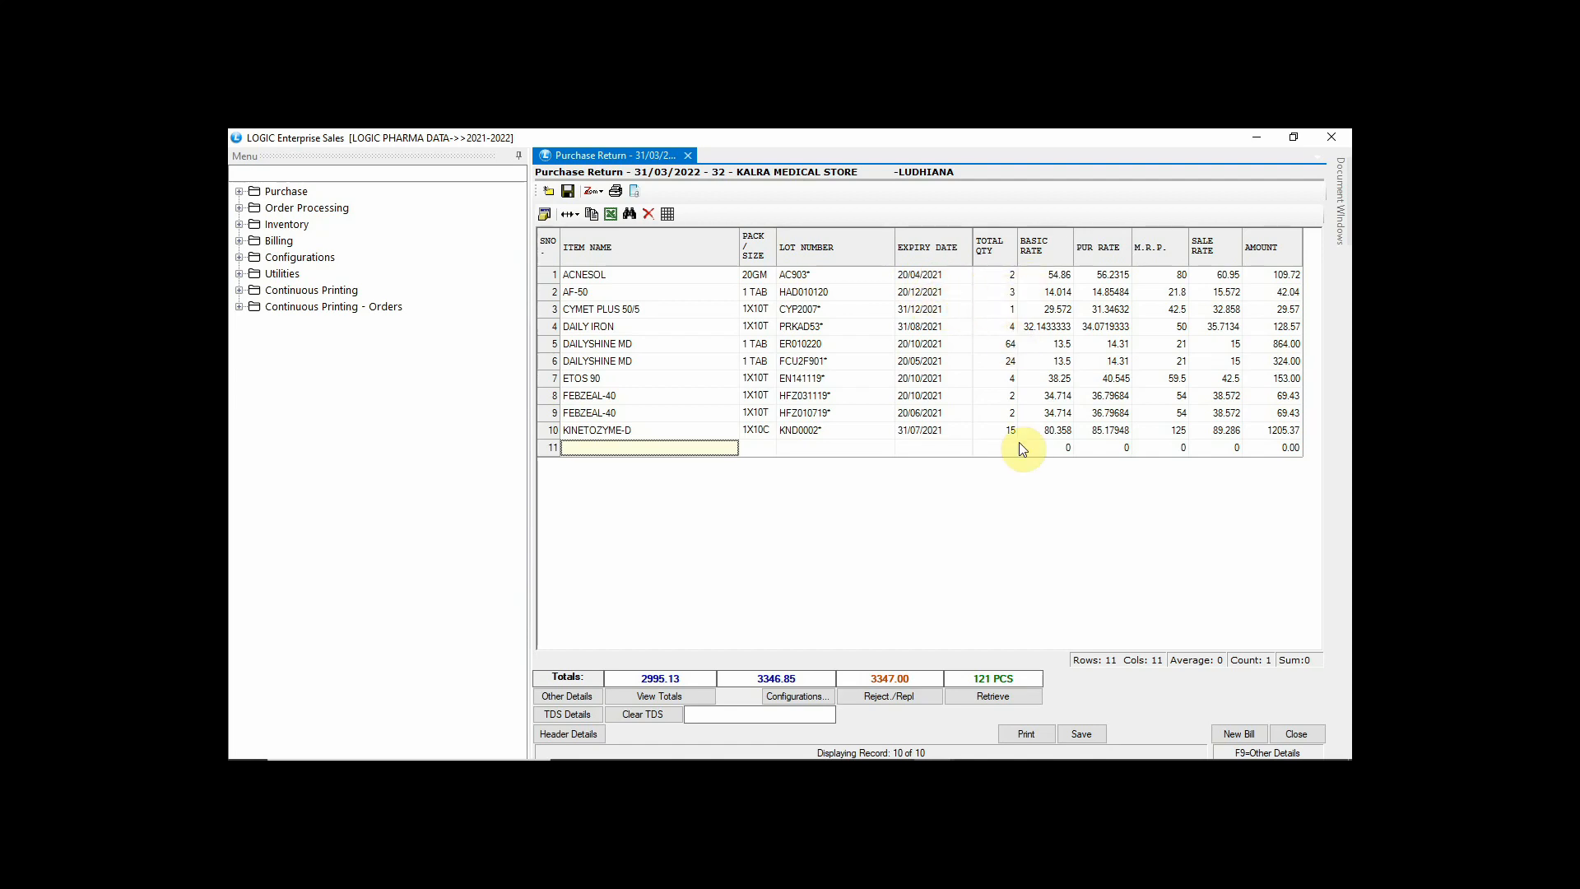
{"action": "mouse_move", "coordinate": [1019, 515]}
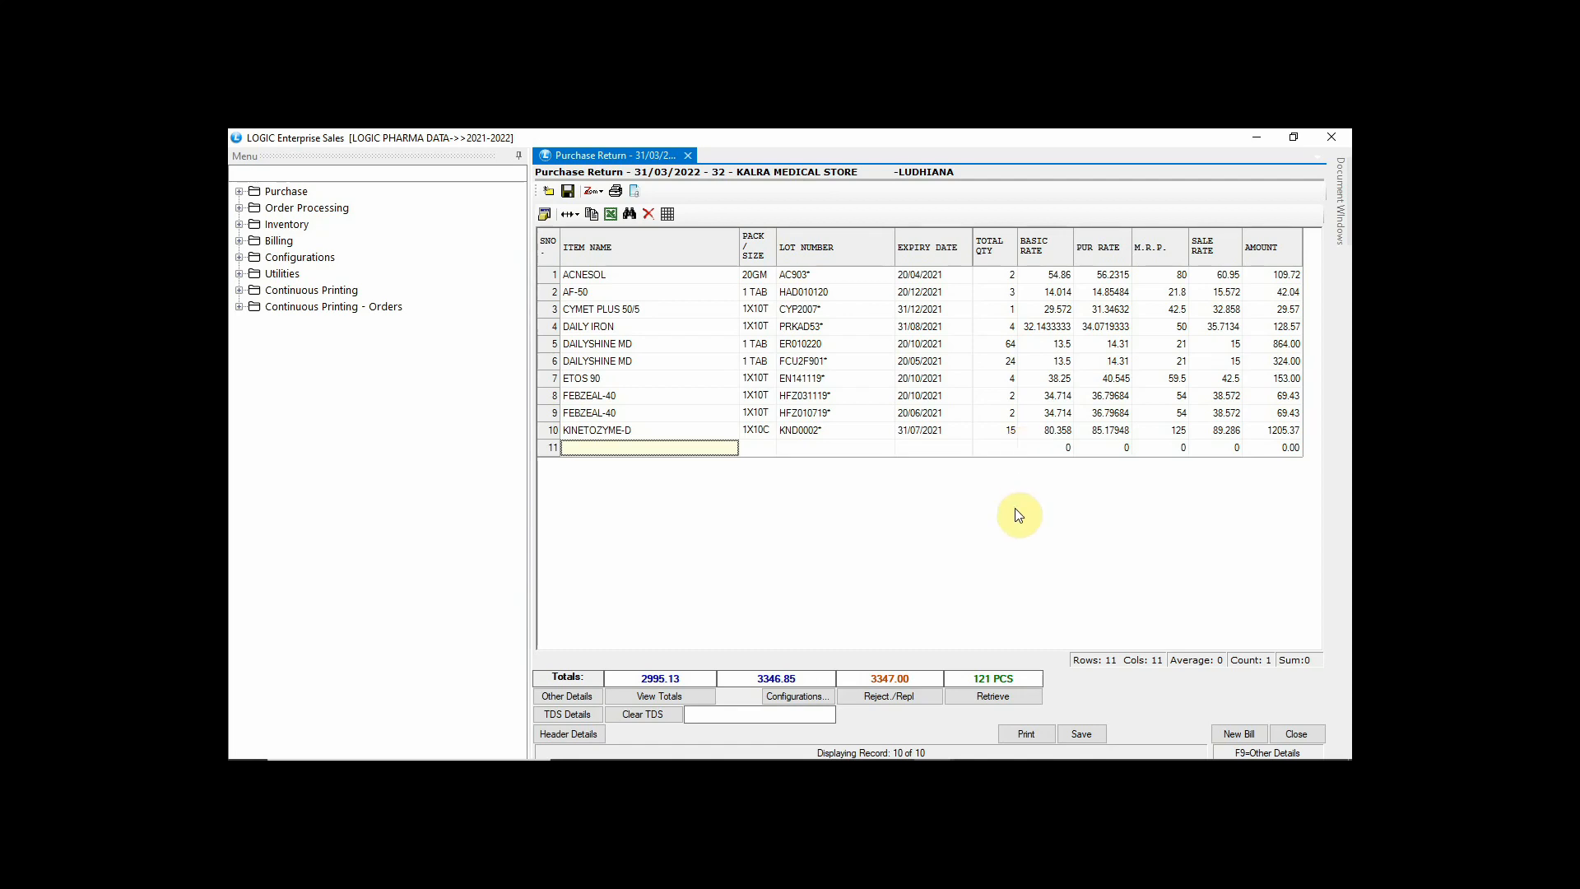
{"action": "mouse_move", "coordinate": [1093, 734]}
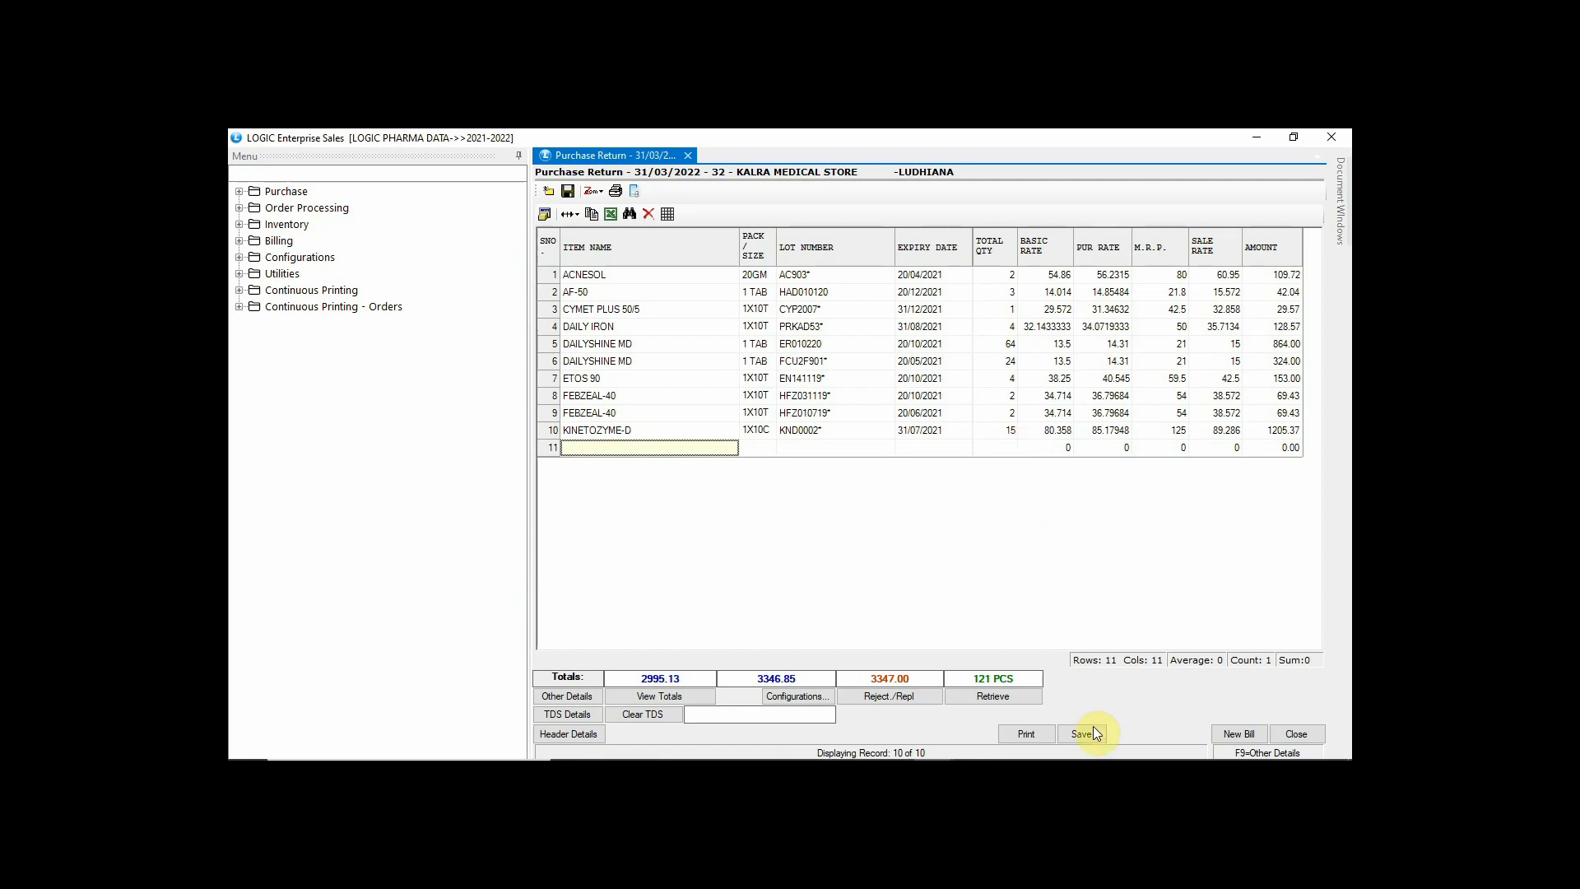
{"action": "left_click", "coordinate": [1081, 733]}
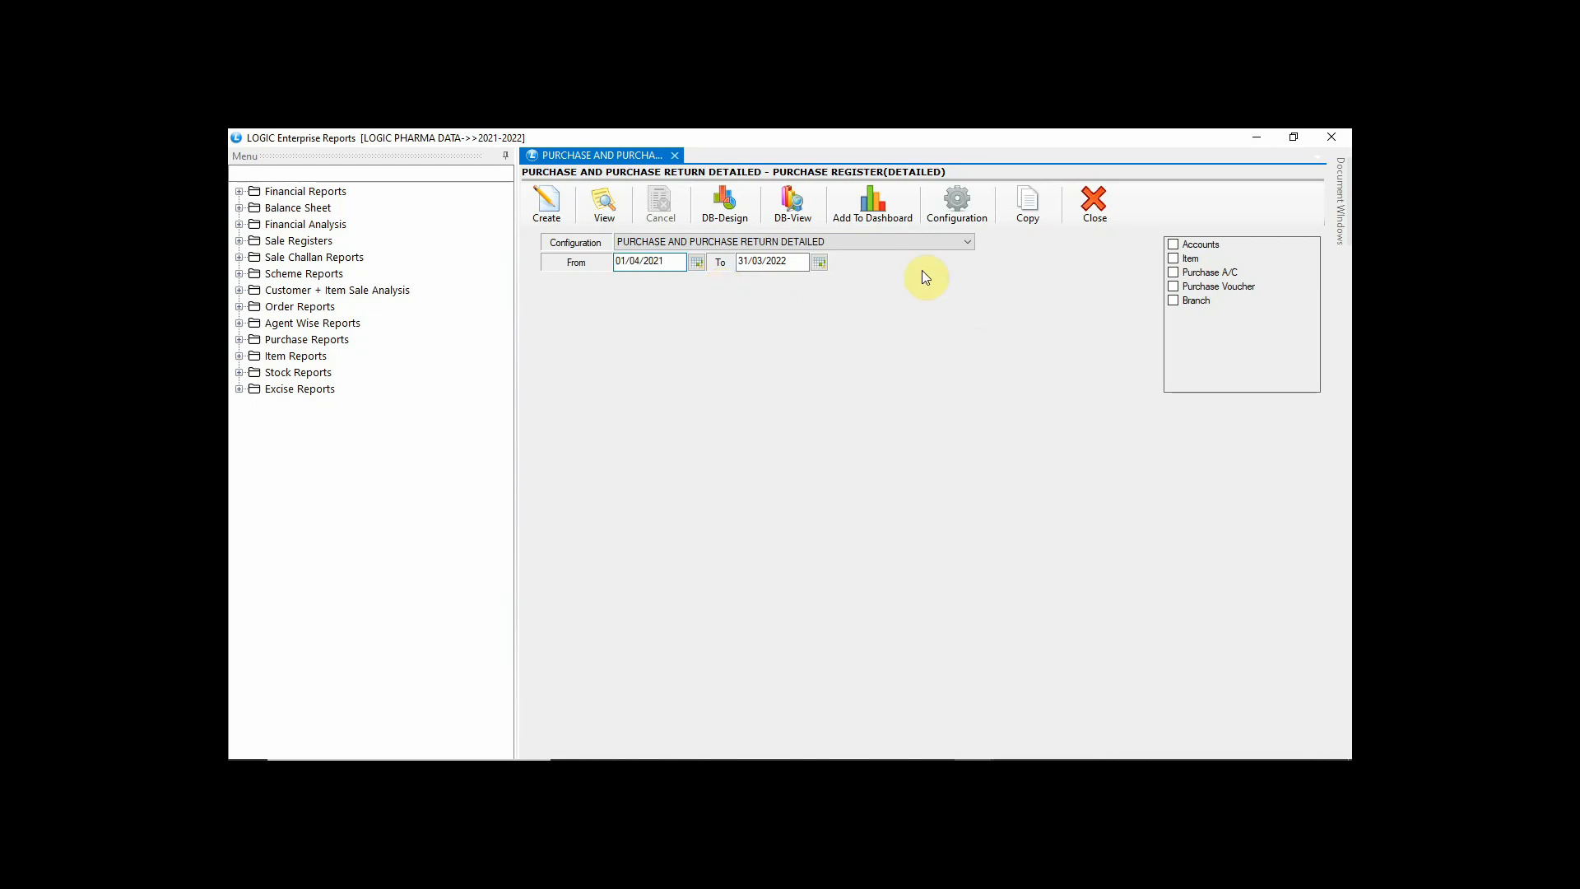
Set the report to PURCHASE RETURN DETAILED filtered to account KALRA MEDICAL STORE, Ludhiana.
{"action": "left_click", "coordinate": [964, 240]}
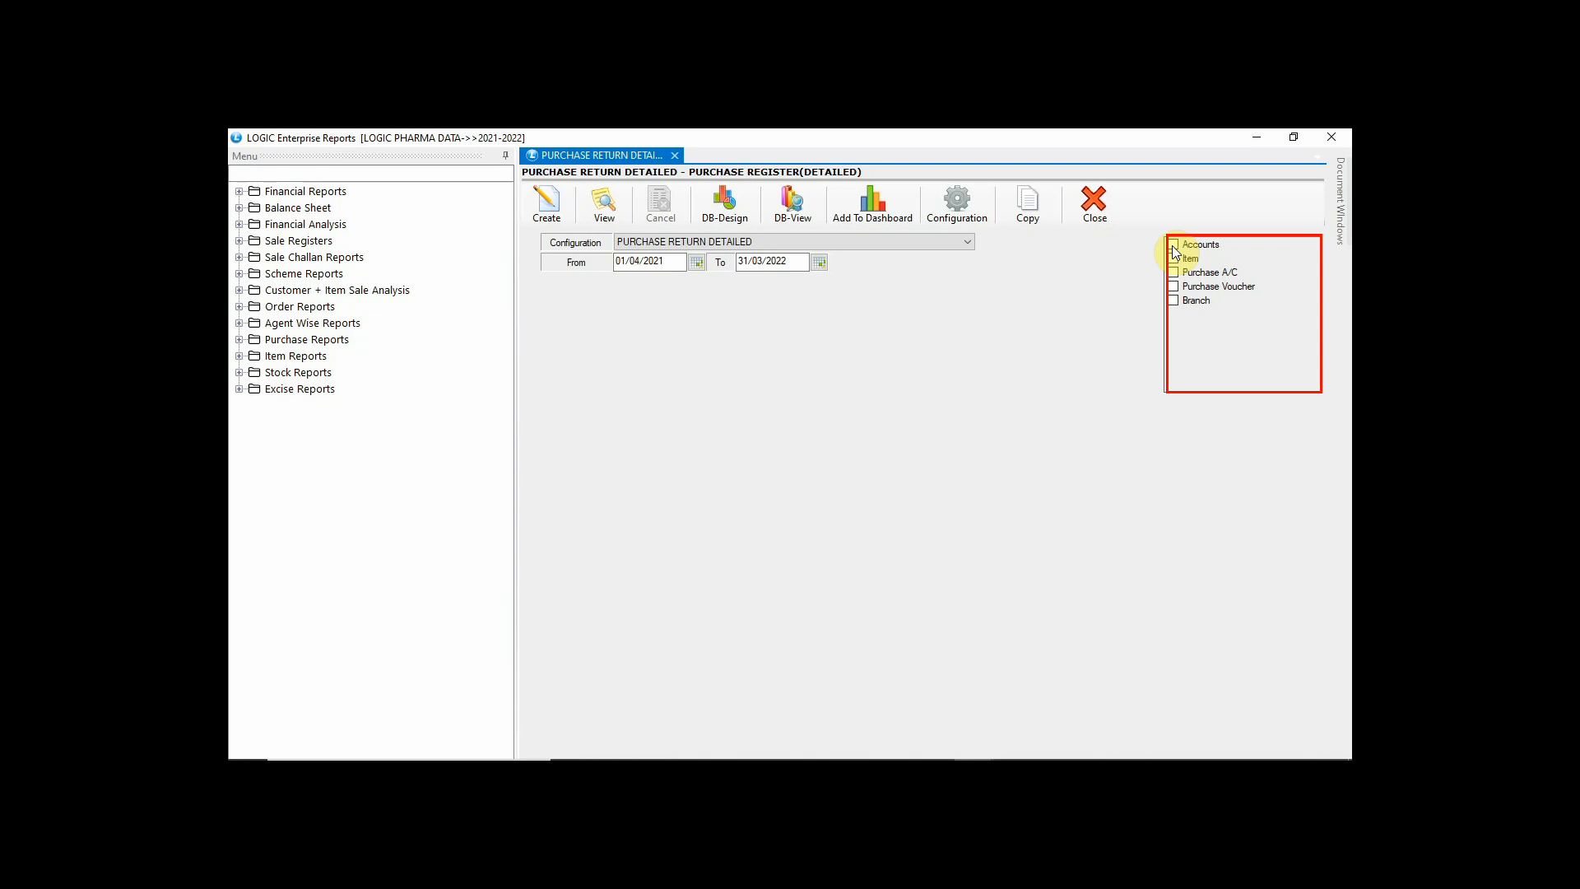
{"action": "left_click", "coordinate": [1174, 244]}
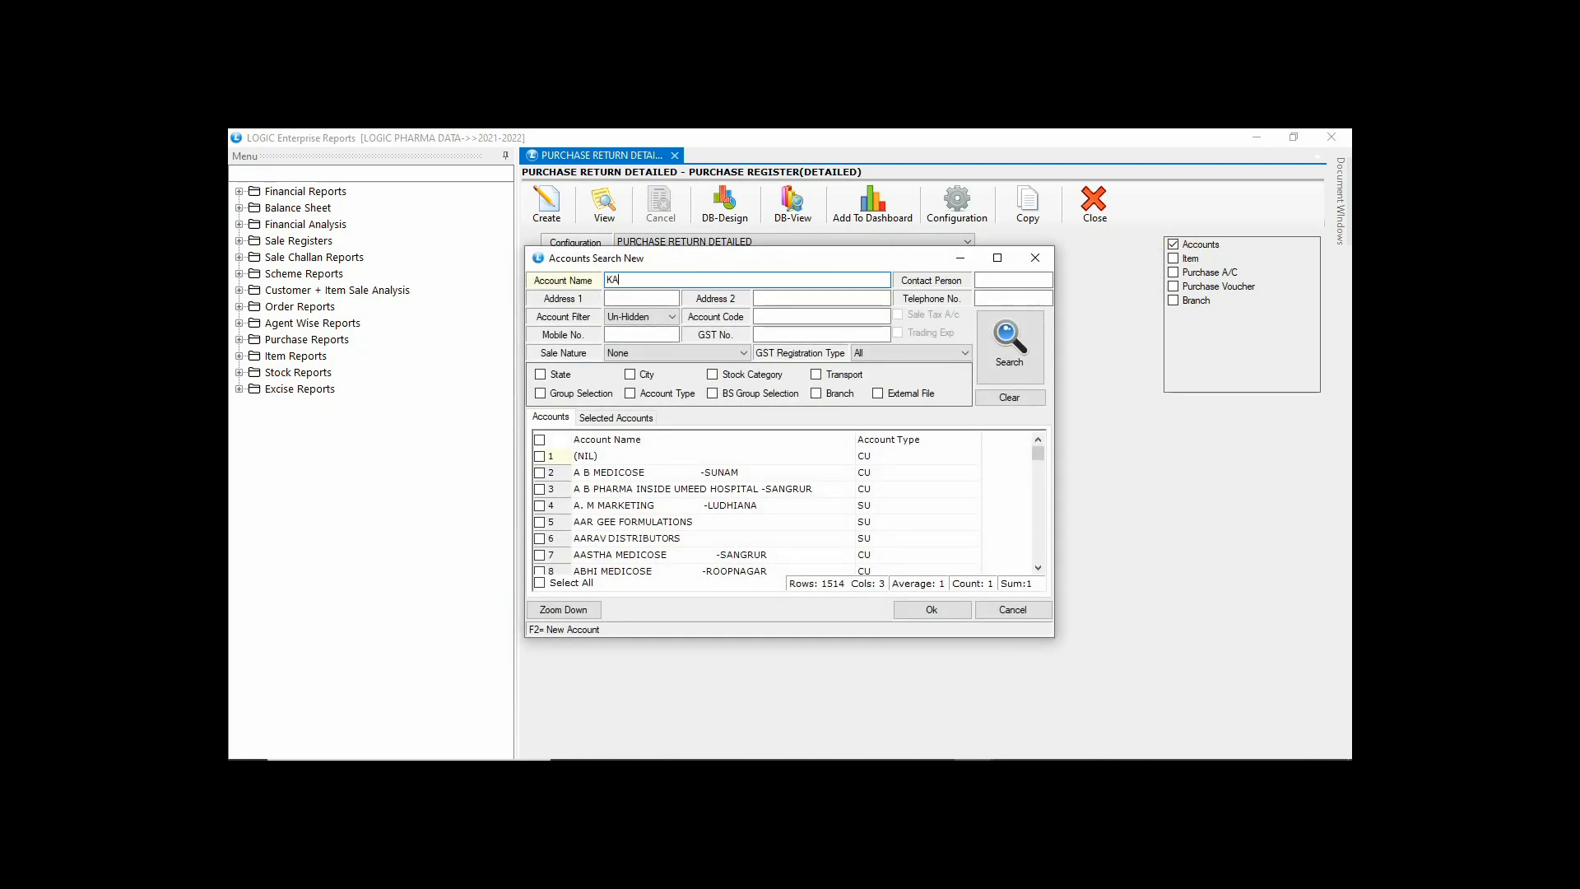
{"action": "type", "text": "LRA MEDICAL"}
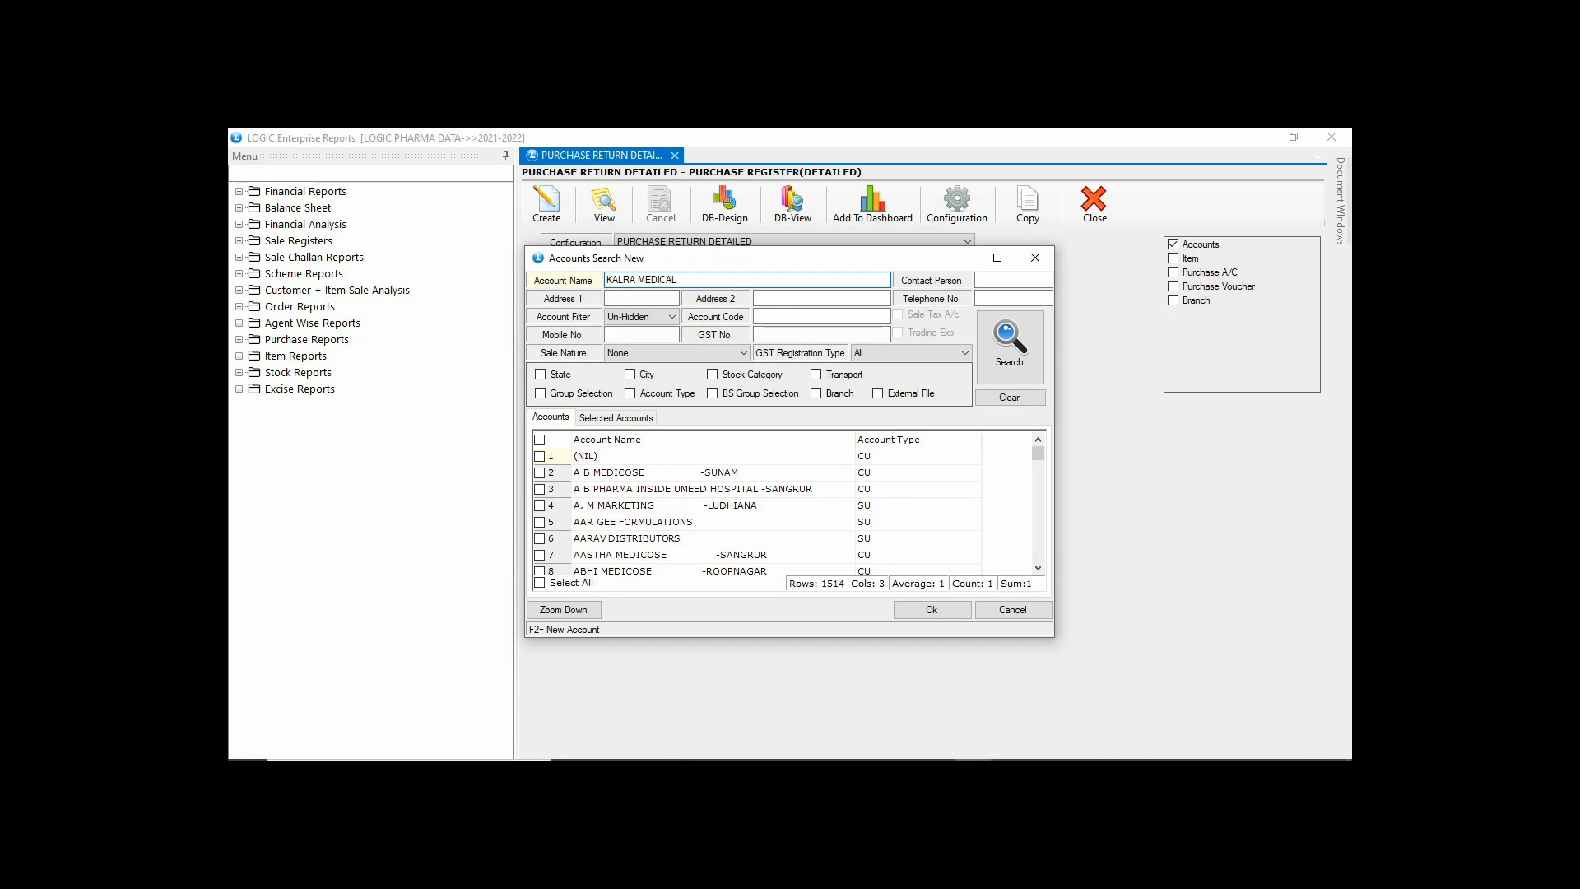
{"action": "left_click", "coordinate": [1008, 346]}
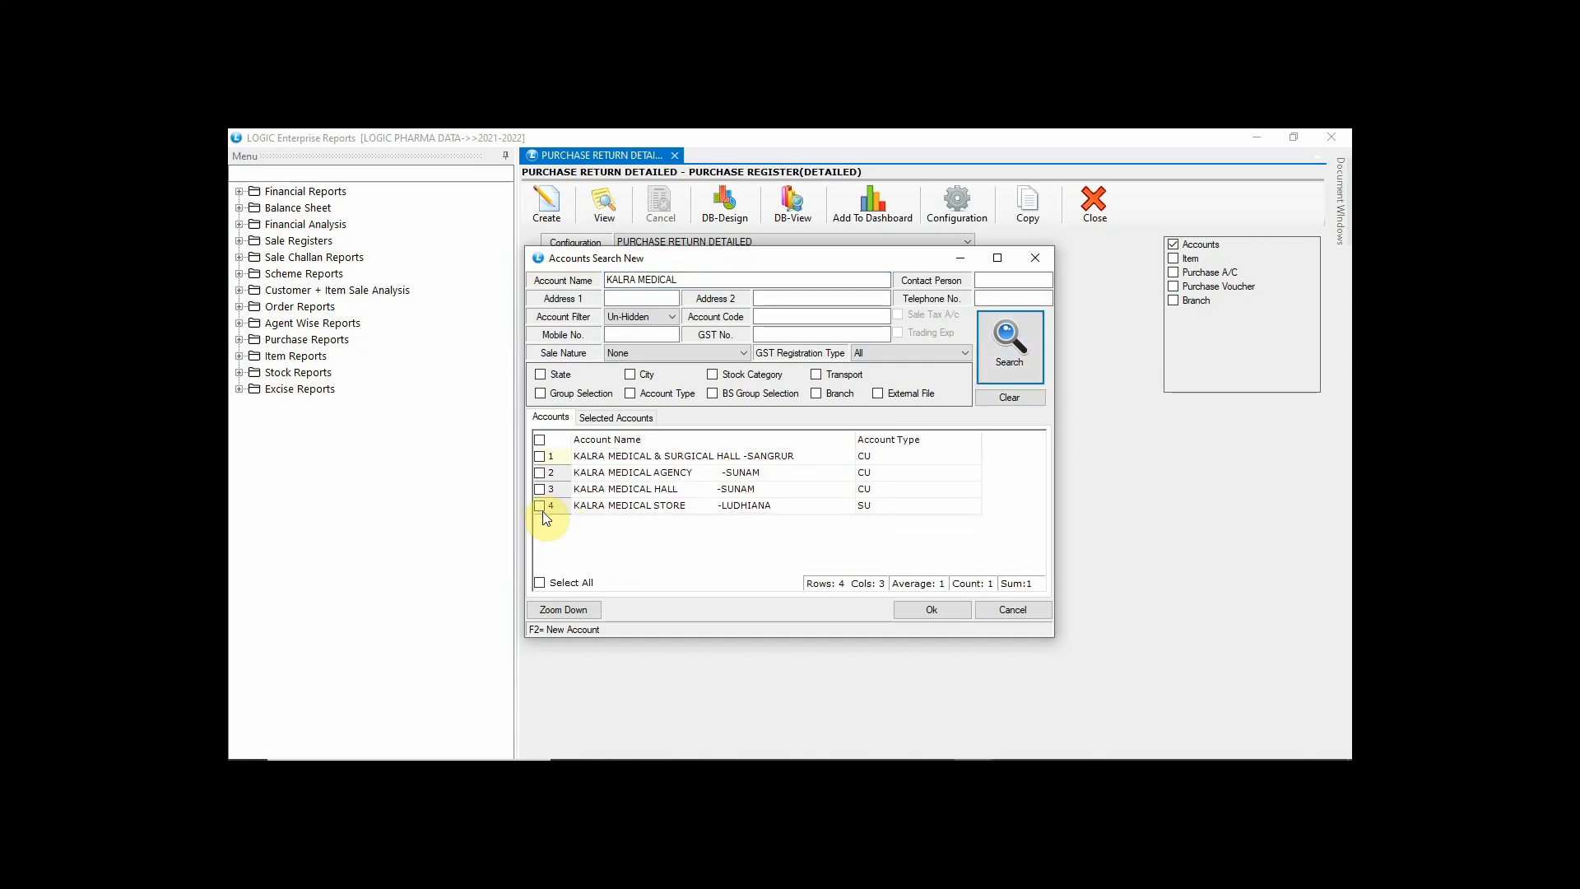
{"action": "left_click", "coordinate": [930, 609]}
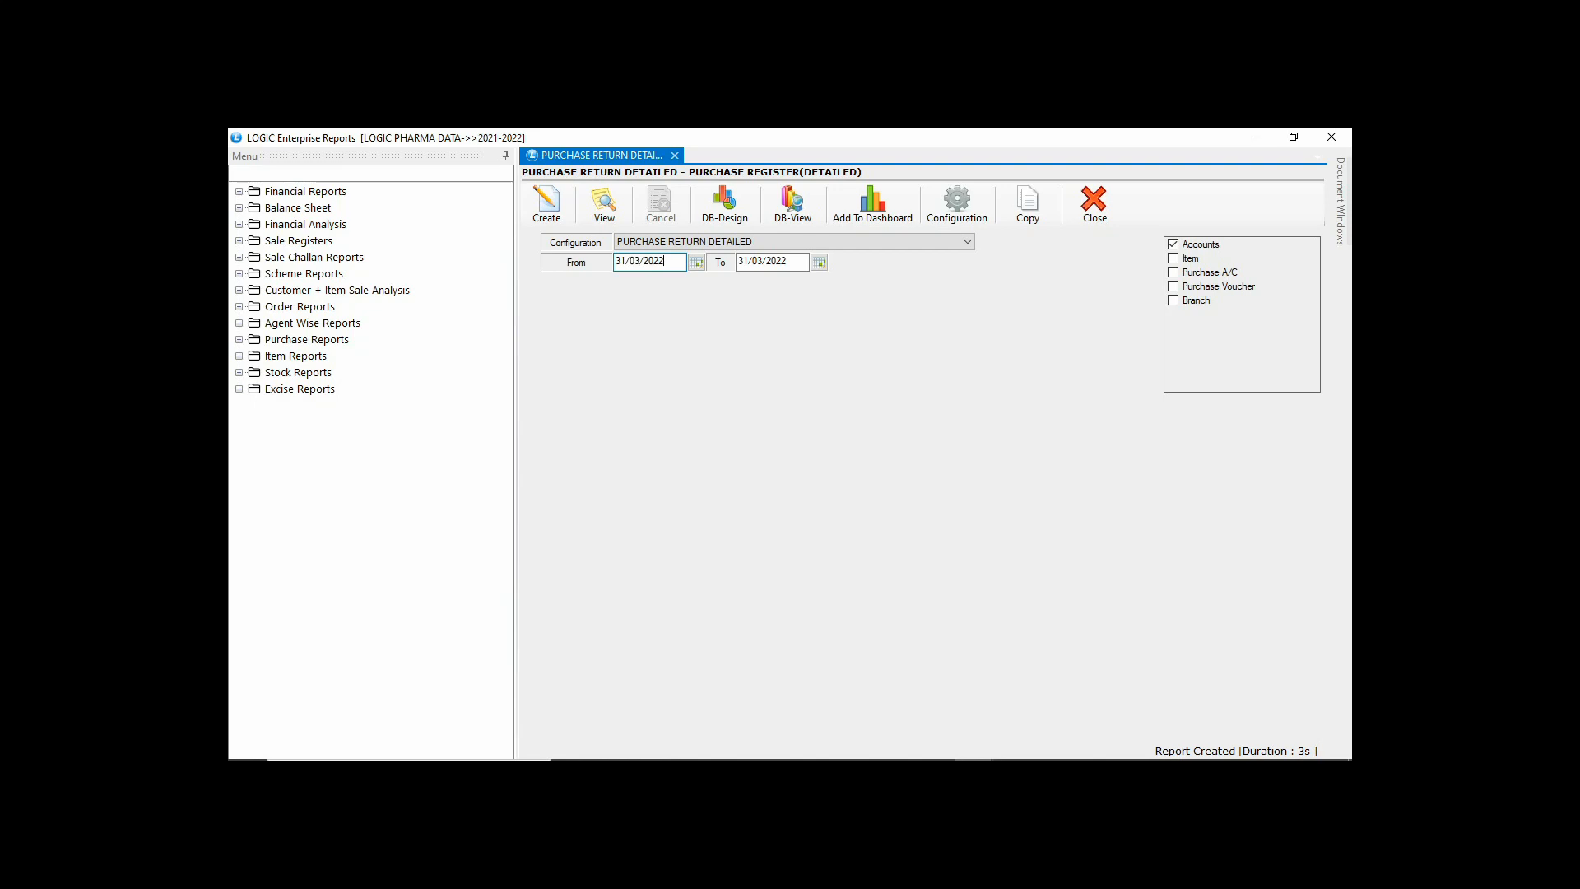
Generate the report listing bill 32 for Kalra Medical Store, ten items, net -3,347.00.
{"action": "left_click", "coordinate": [603, 201]}
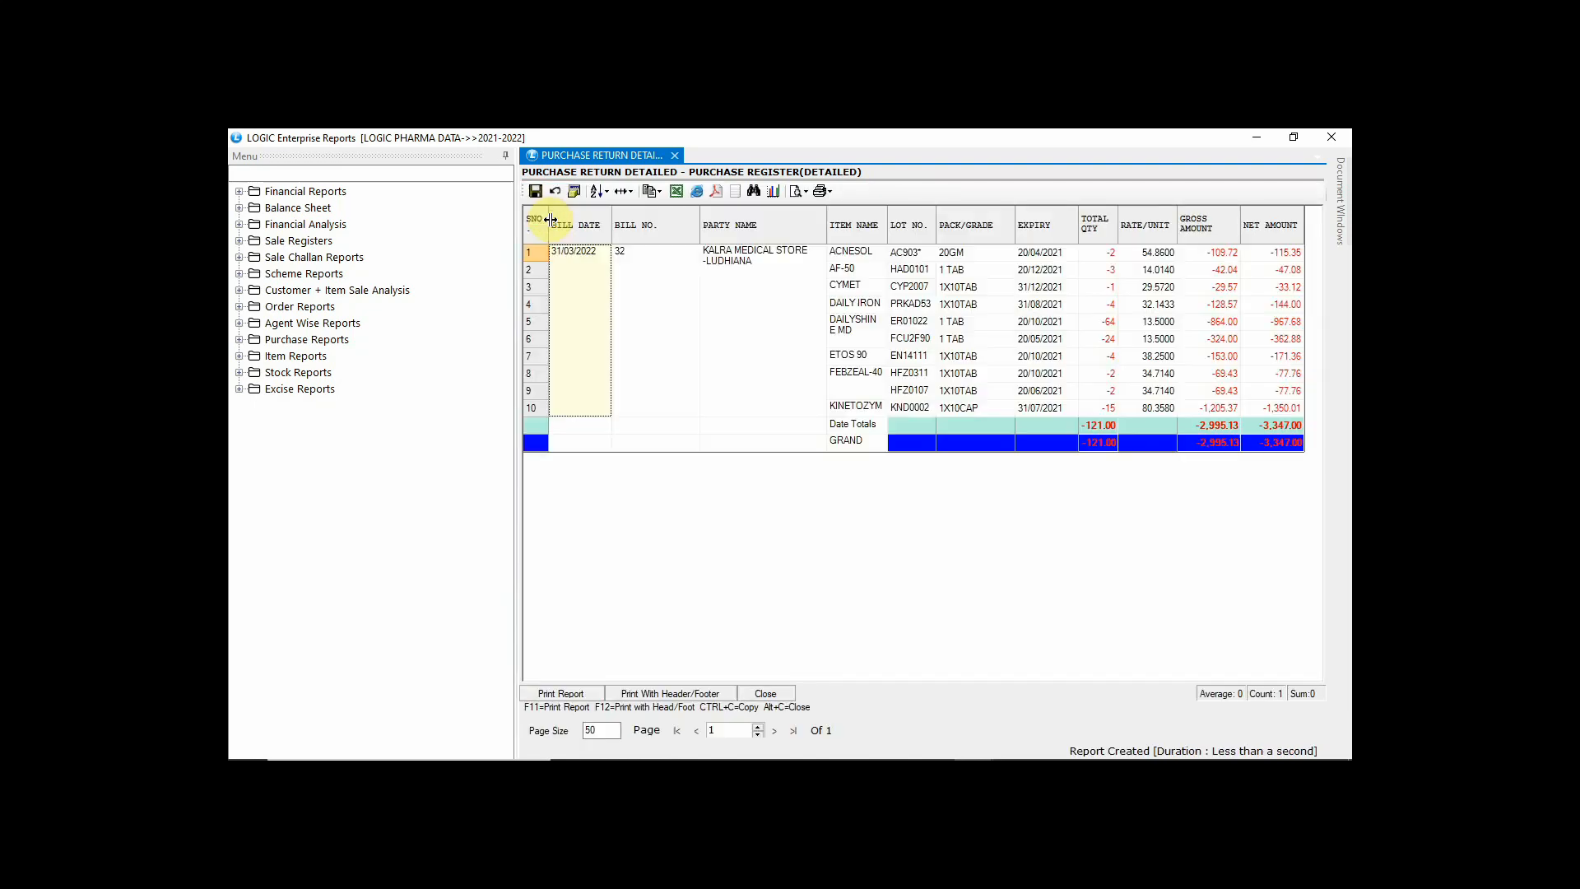
{"action": "mouse_move", "coordinate": [1173, 402]}
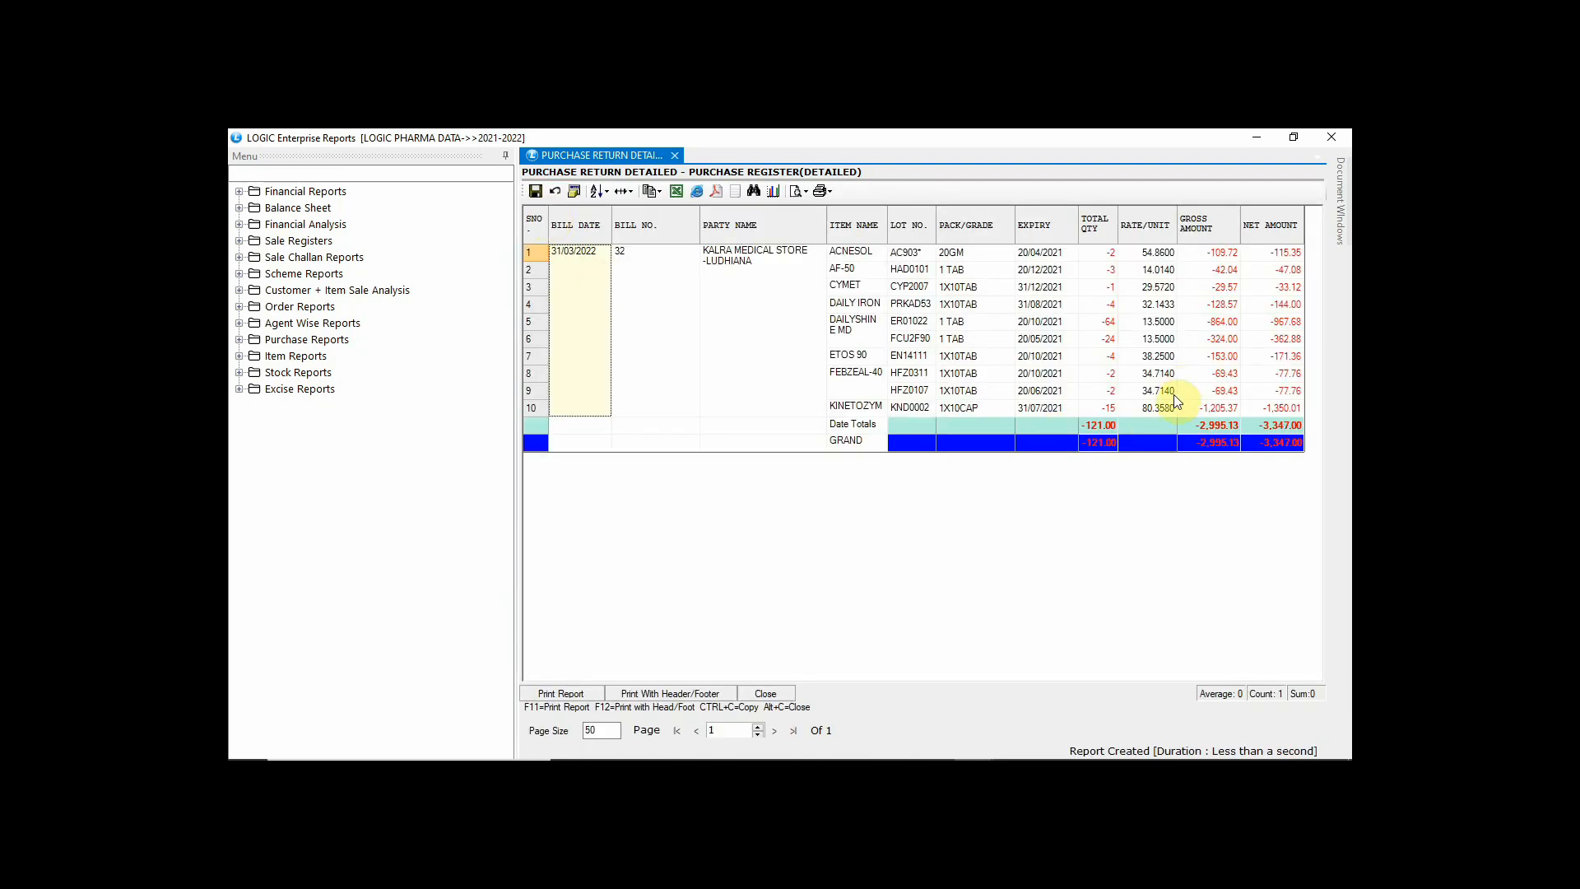